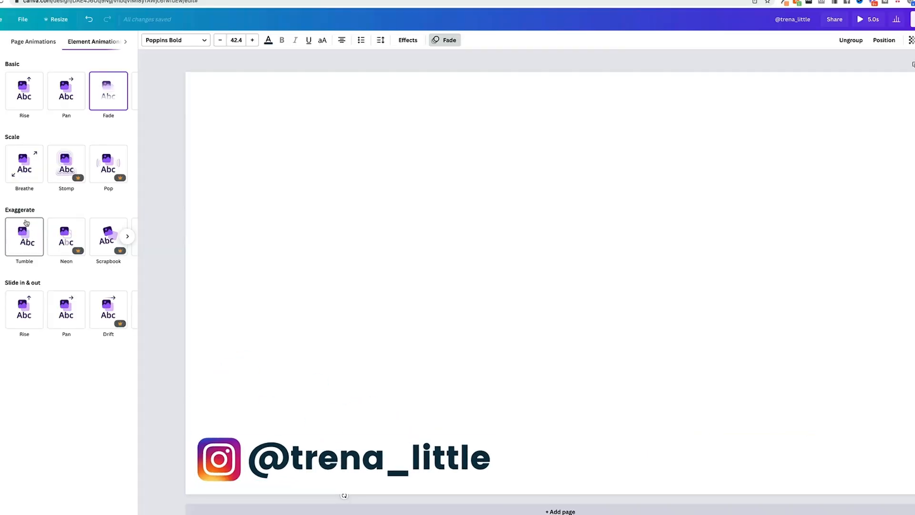
Close the Instagram handle design and go back to Canva Home.
left_click(24, 236)
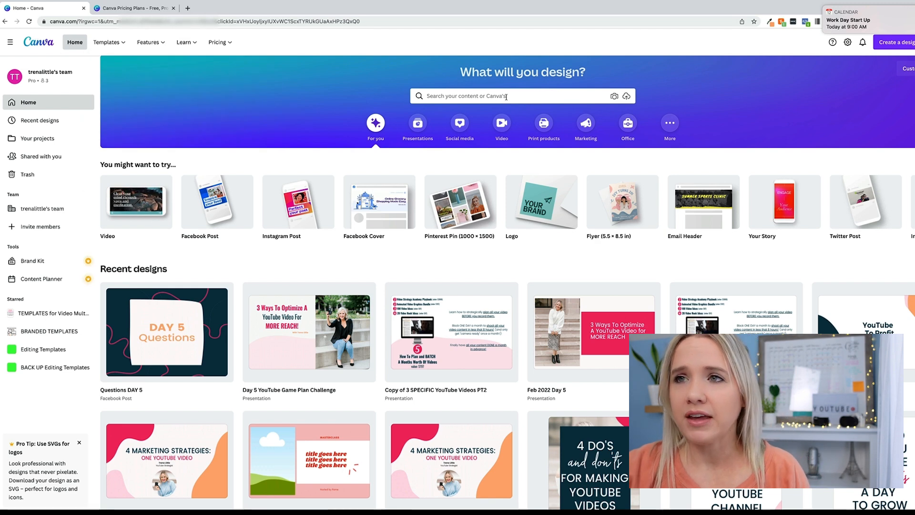
Search 'youtube thumbnail', create a blank YouTube Thumbnail, and show the background colours.
type("y")
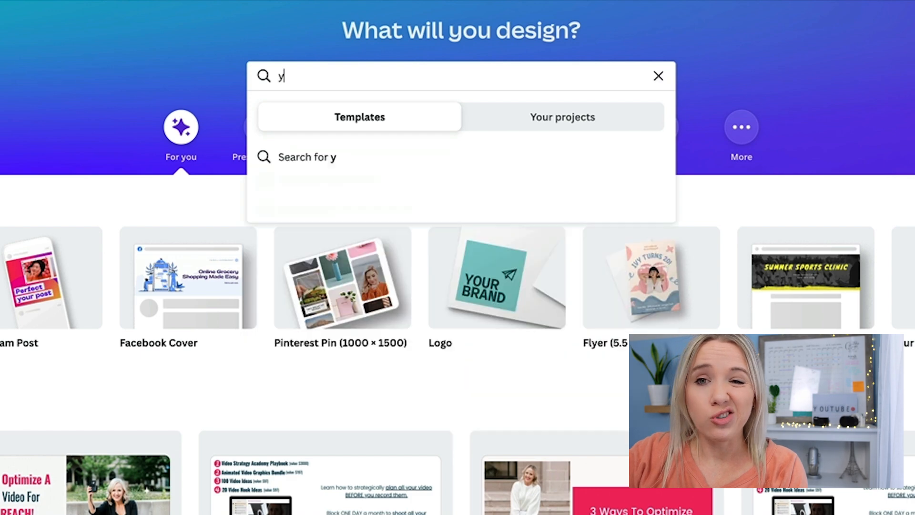
type("outube thumbnail")
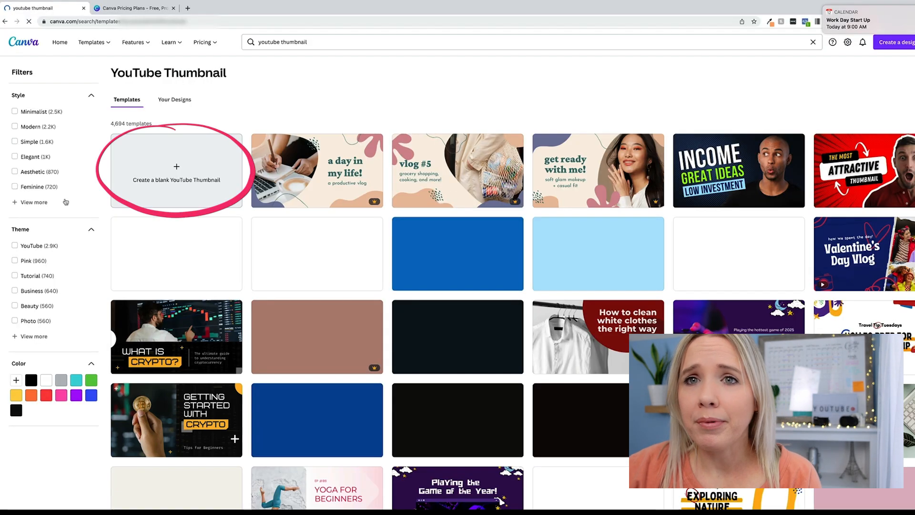
left_click(176, 171)
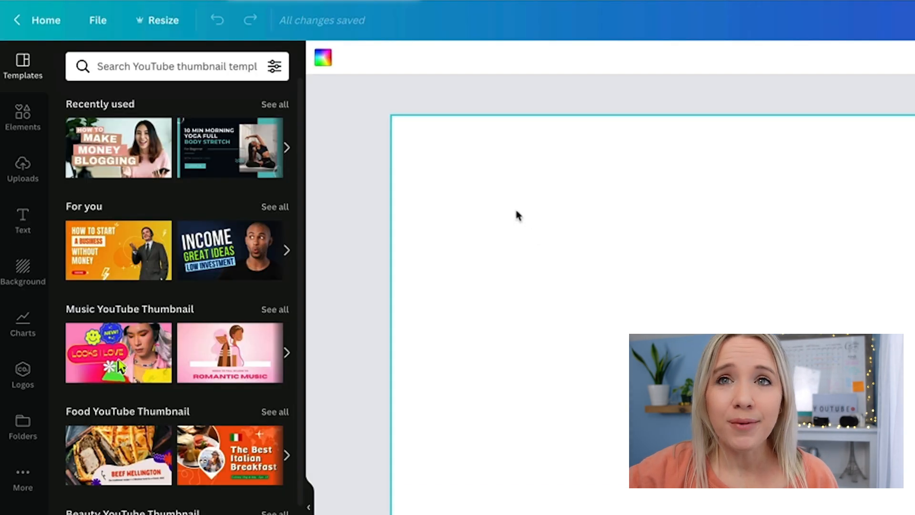
left_click(323, 57)
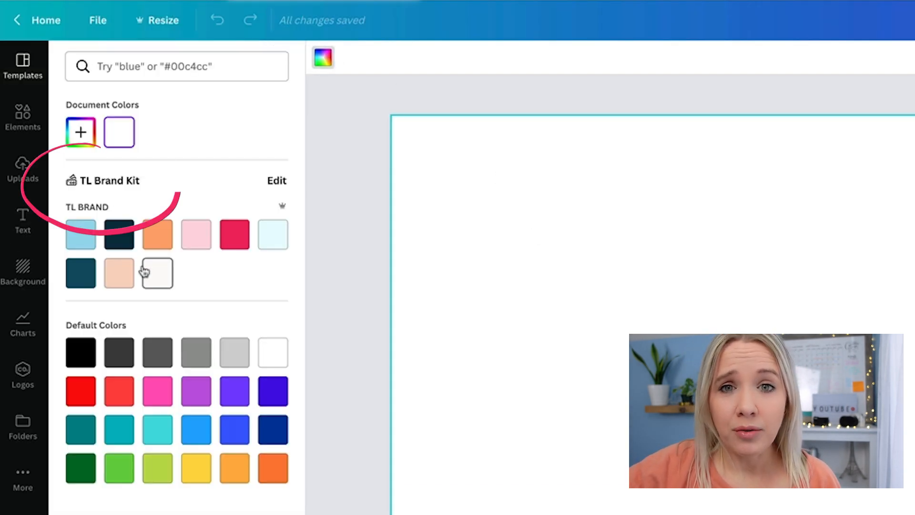
mouse_move(156, 273)
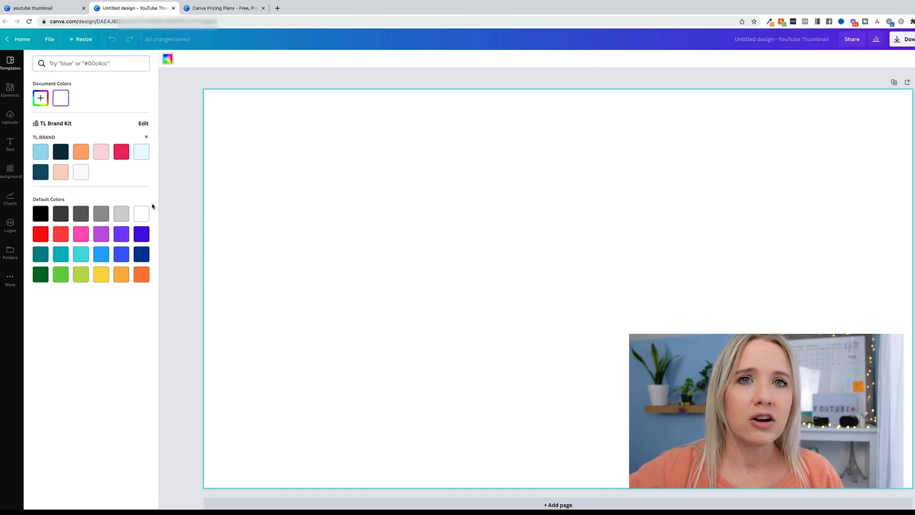
Make the background dark teal, add a sparkle doodle, and add a heading.
left_click(41, 172)
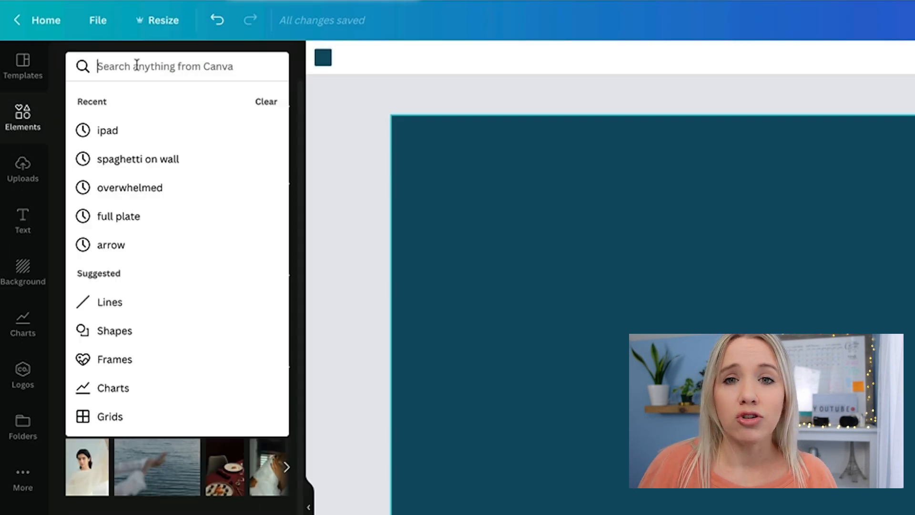
type("doodle")
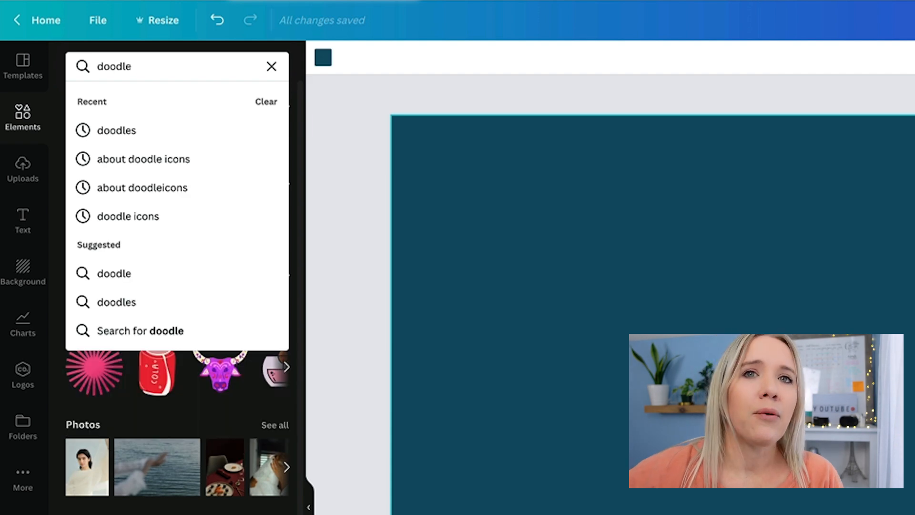
left_click(117, 130)
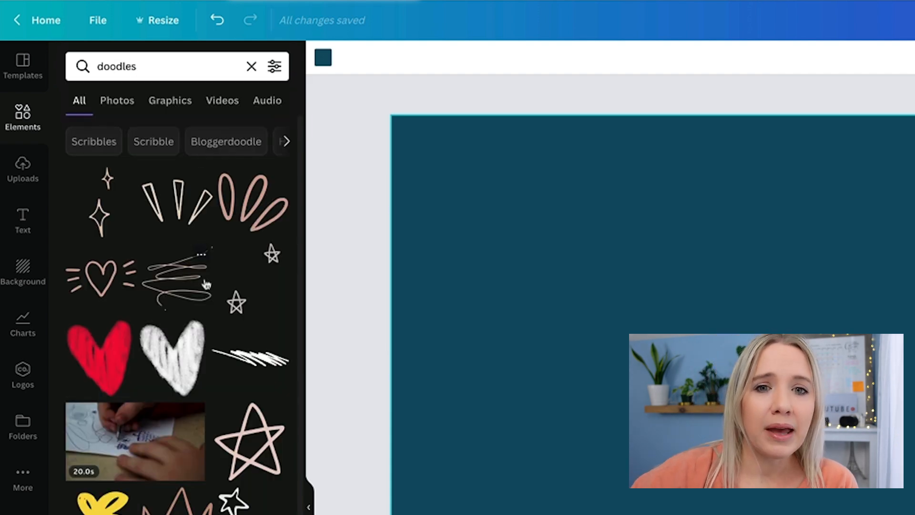
scroll("down", 3)
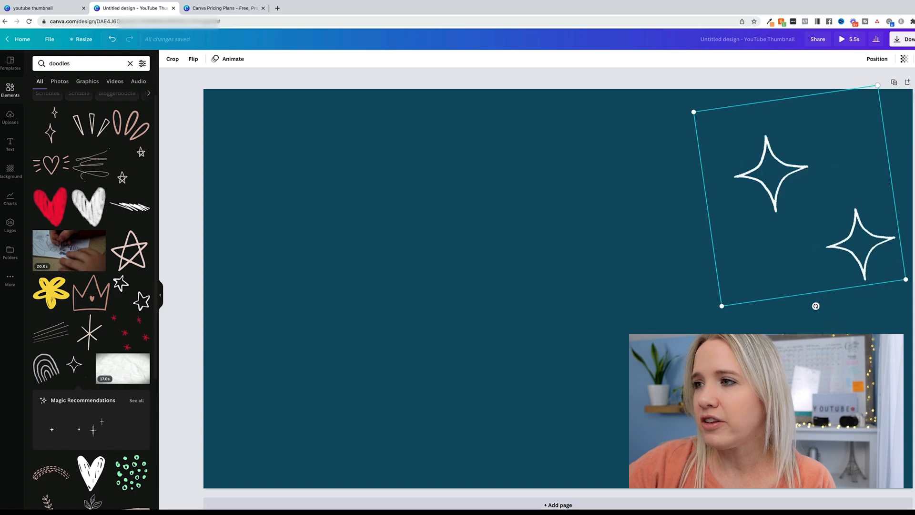
left_click(10, 144)
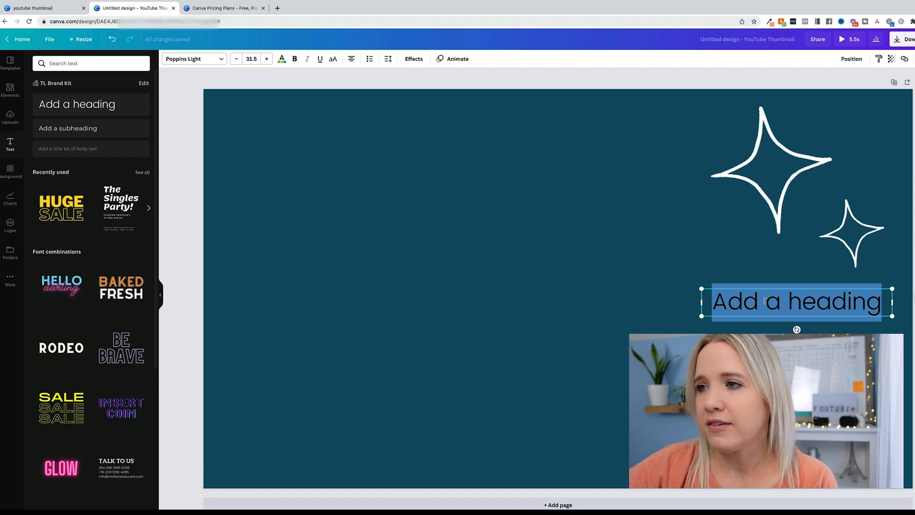
Centre the heading, type 'STEP 1:', and set its font.
left_click_drag(796, 302, 492, 222)
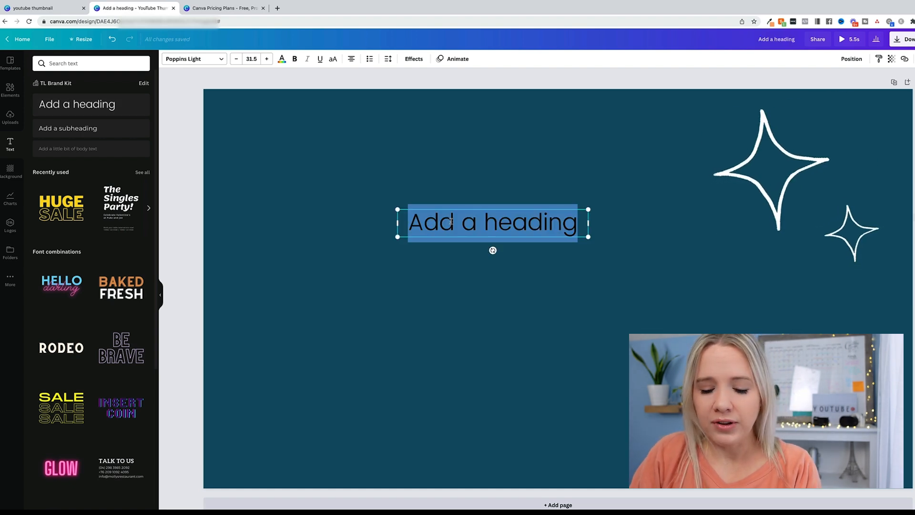
type("STEP 1:")
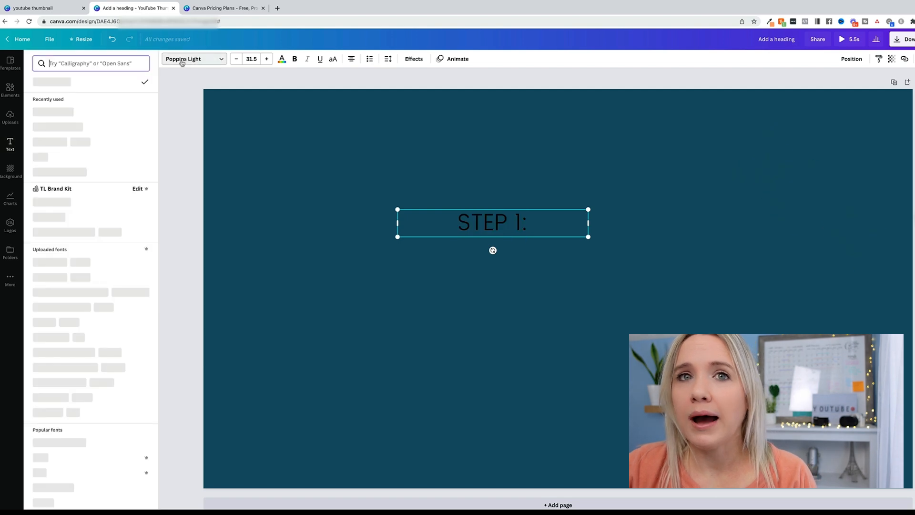
left_click(52, 111)
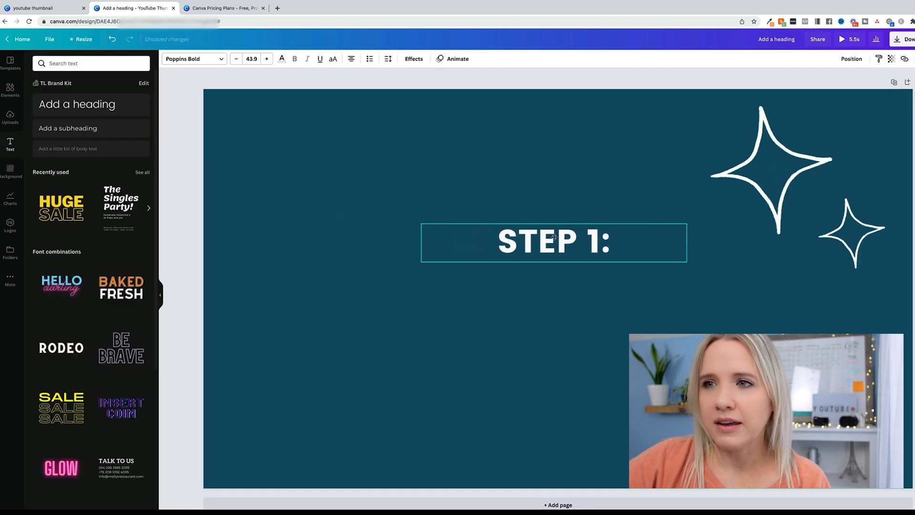
left_click_drag(553, 242, 564, 249)
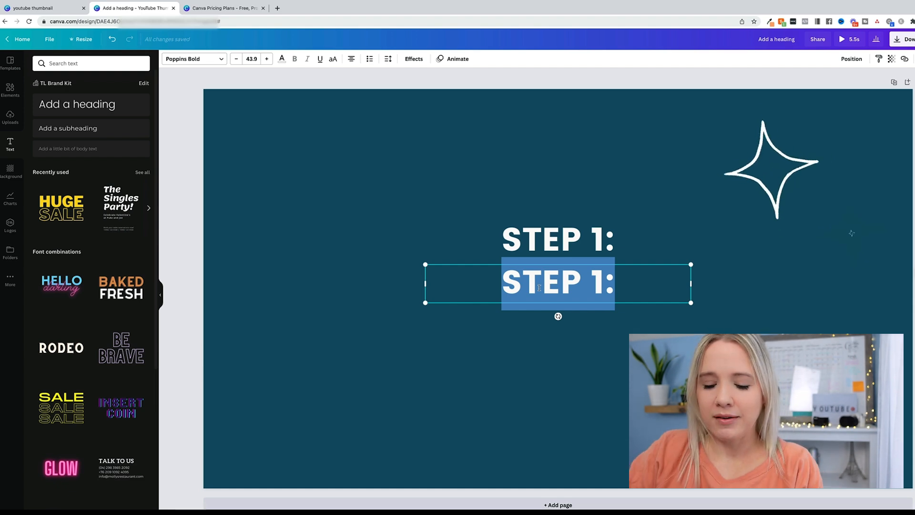
Add a 'Set up your channel' line beneath in a lighter weight.
type("Set up your channel")
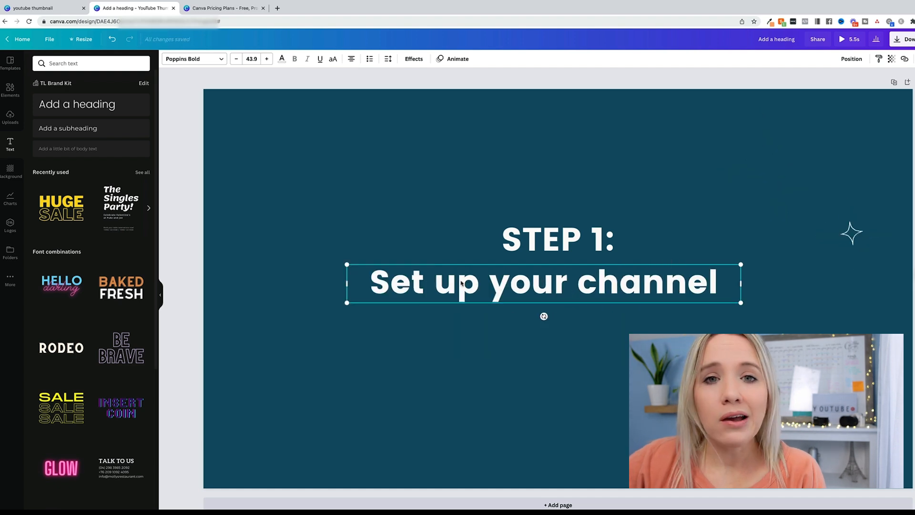
left_click(556, 240)
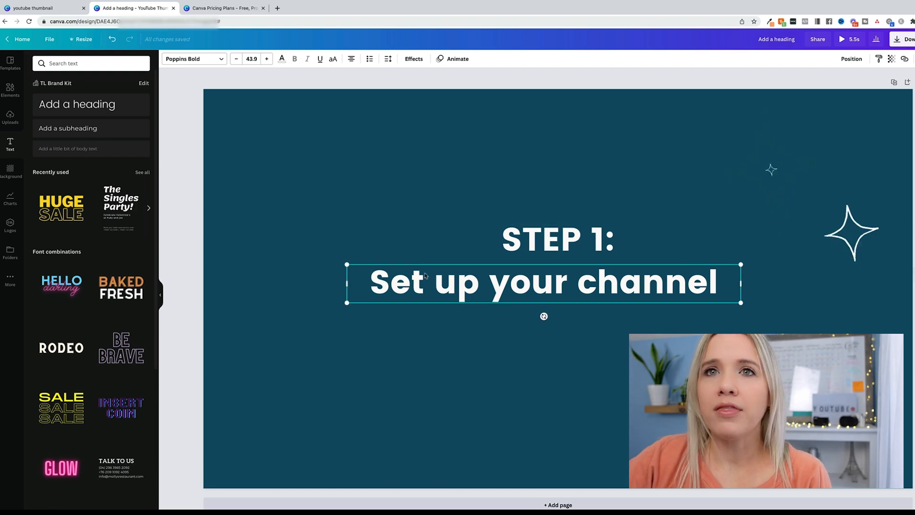
left_click(192, 58)
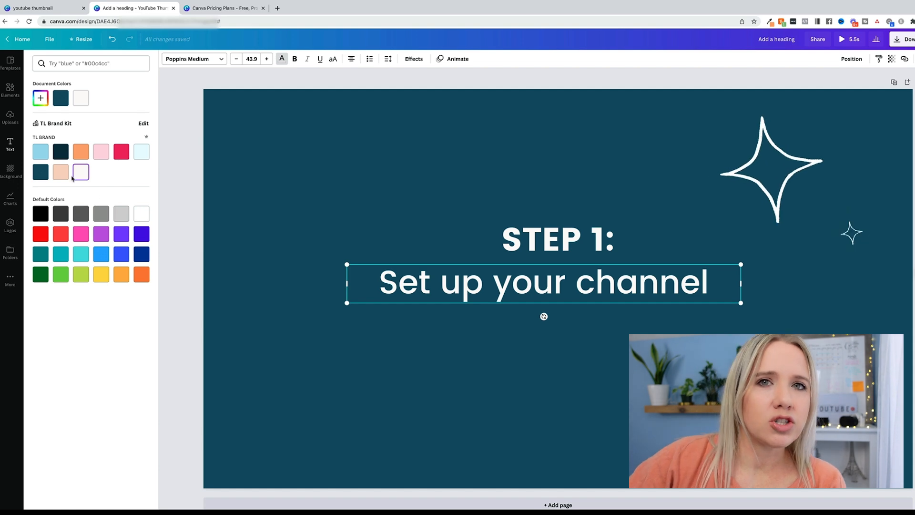
Colour 'Set up your channel' orange and add a white scribble underline beneath it.
left_click(81, 151)
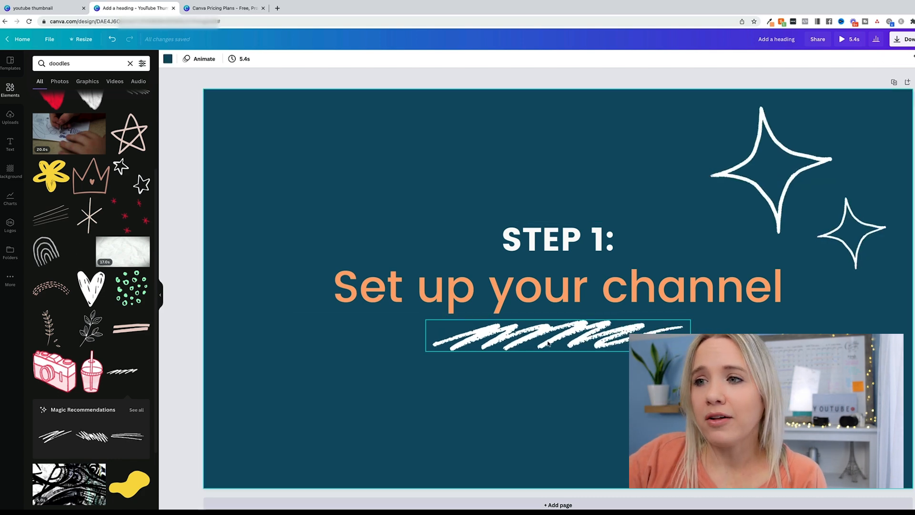
left_click(546, 336)
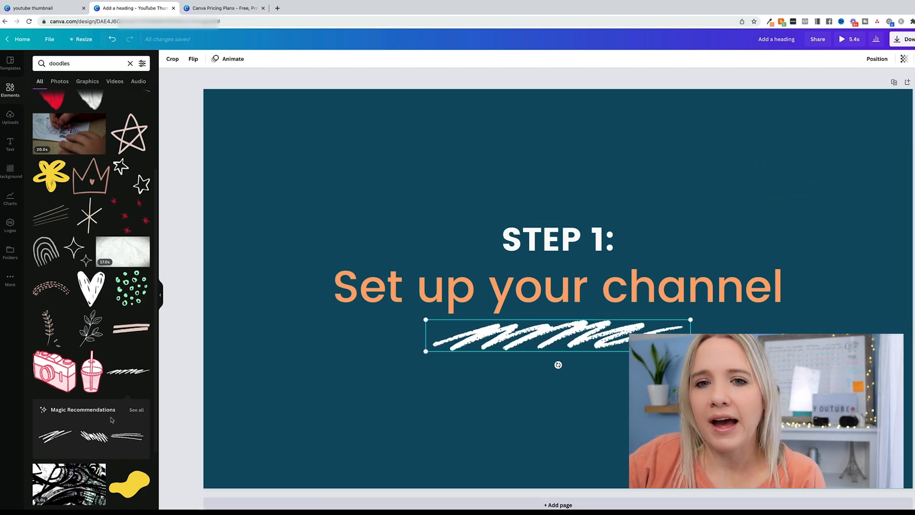
left_click(136, 409)
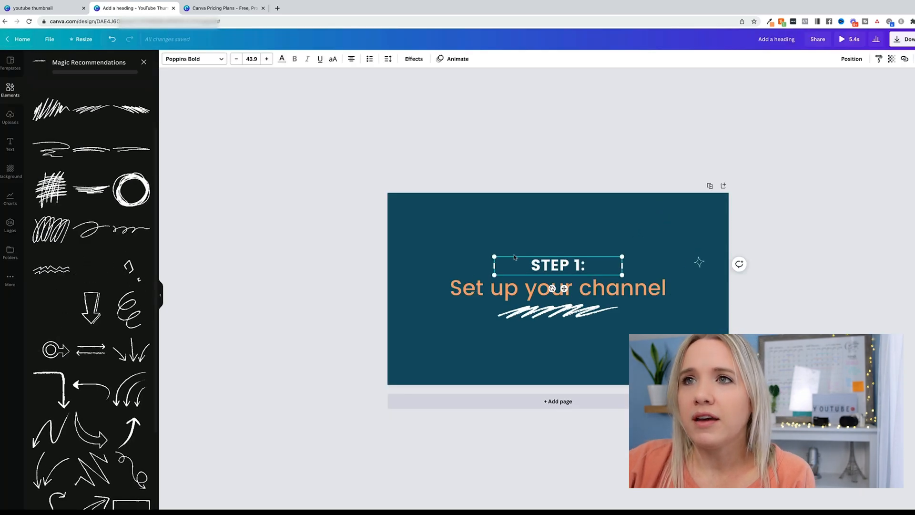
Animate 'STEP 1:' with Rise and 'Set up your channel' with Shift.
left_click(457, 58)
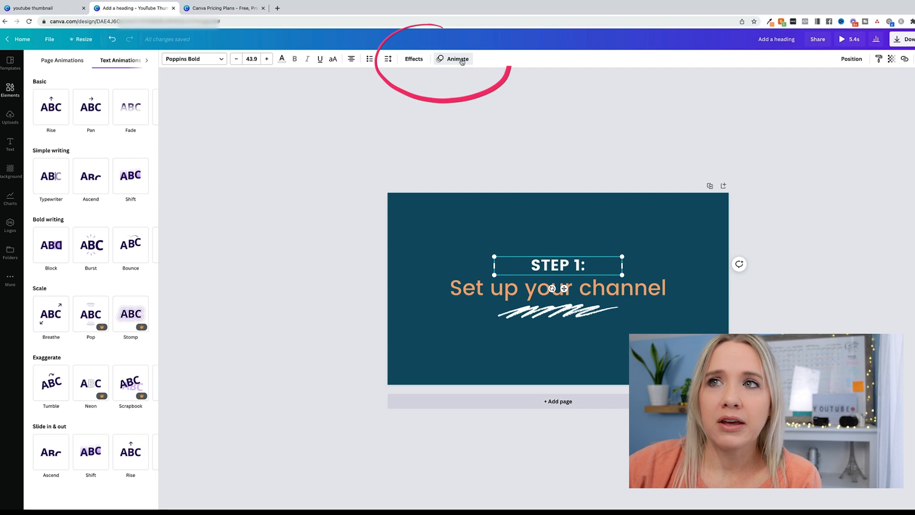
left_click(51, 107)
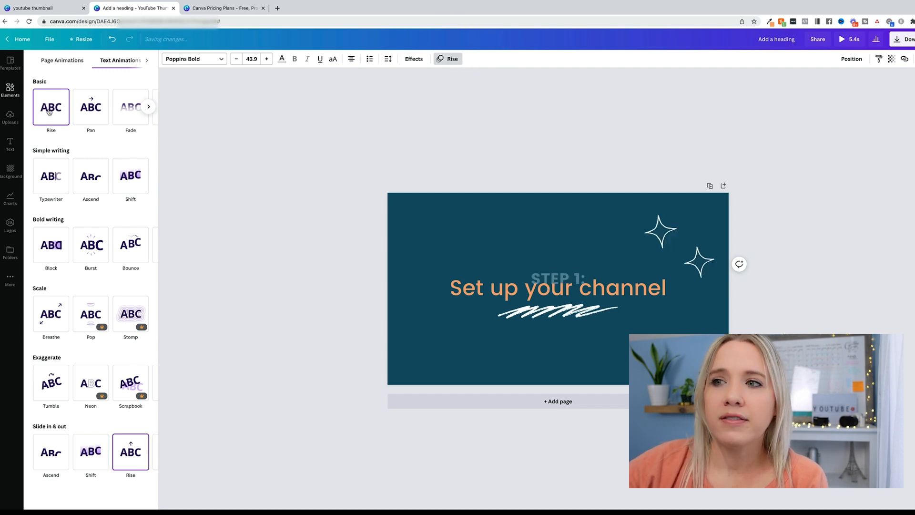
left_click(557, 265)
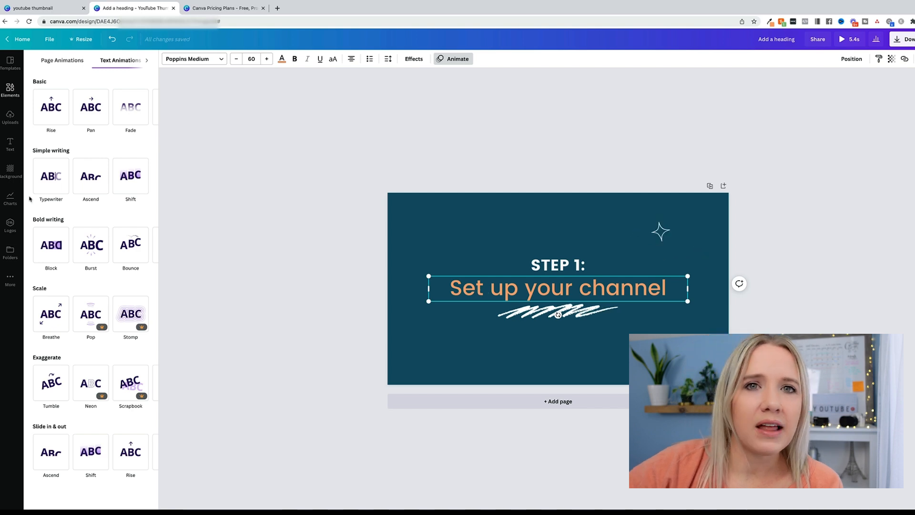
left_click(51, 175)
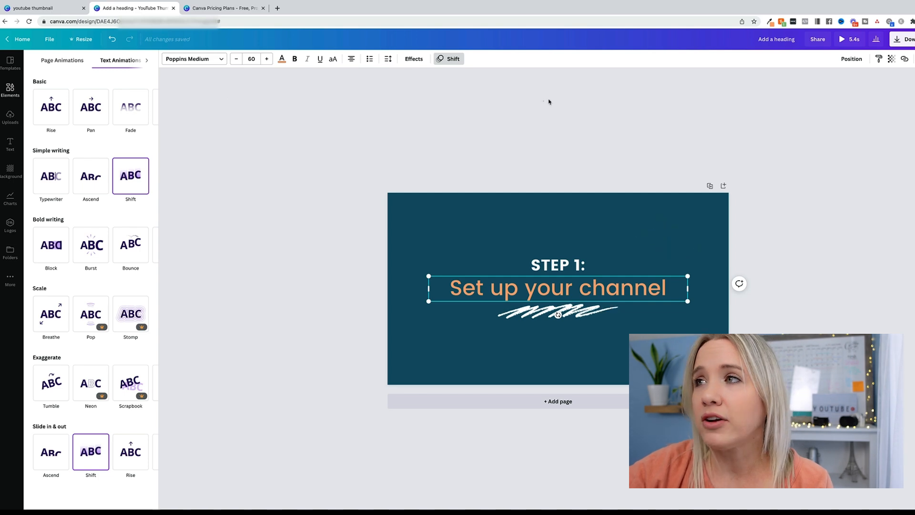
left_click(842, 39)
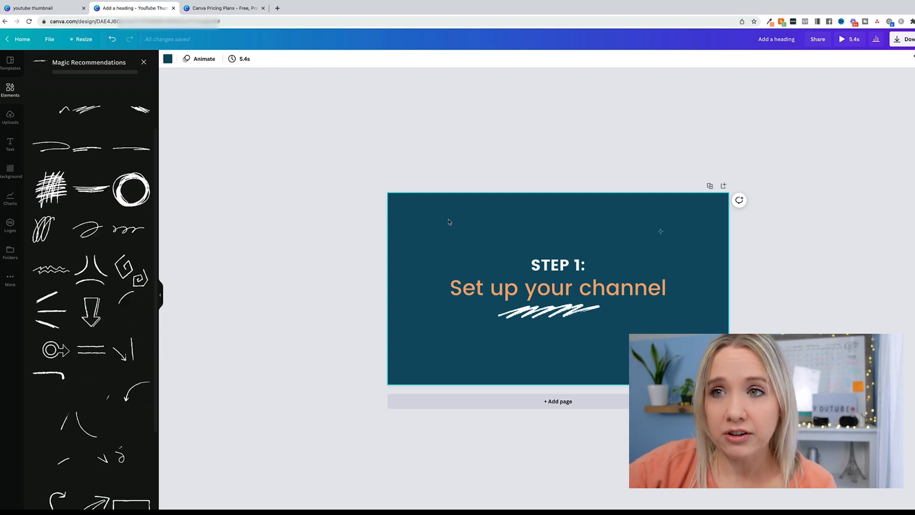
Set the page duration to 3.0s and preview the animation.
left_click(204, 58)
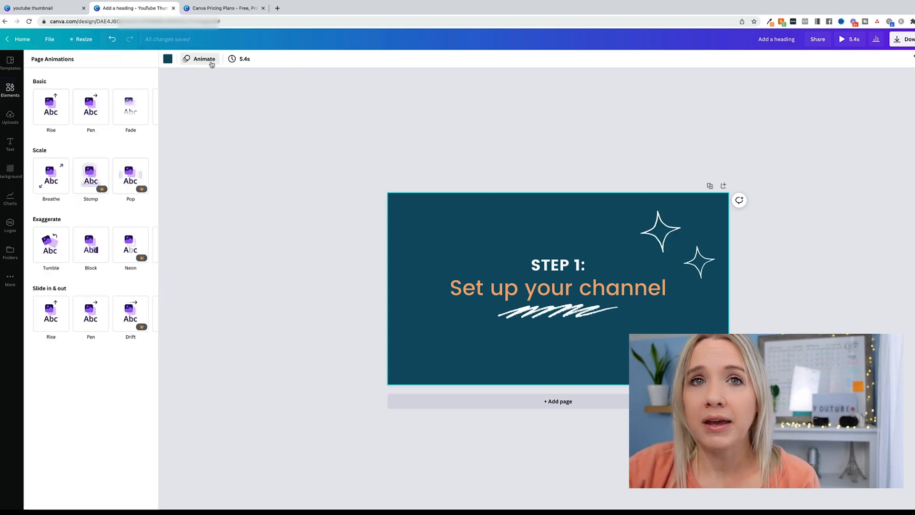
left_click(240, 58)
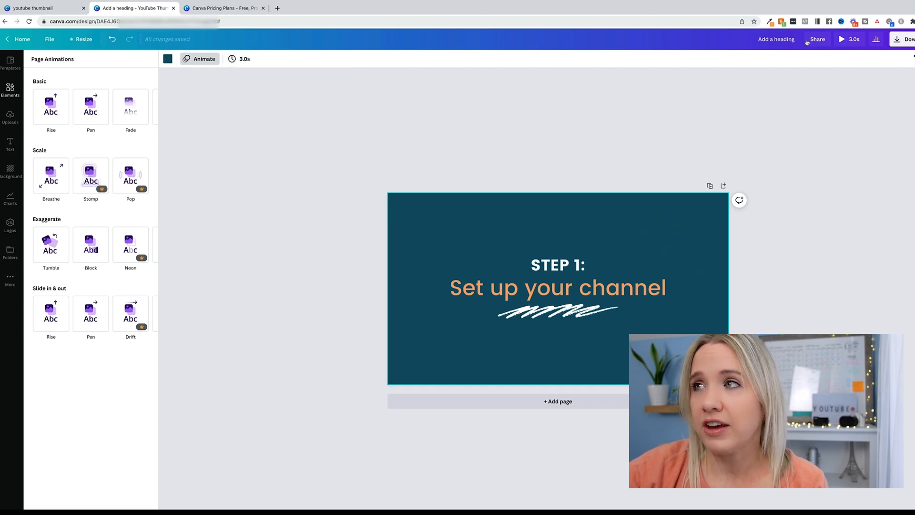
left_click(842, 39)
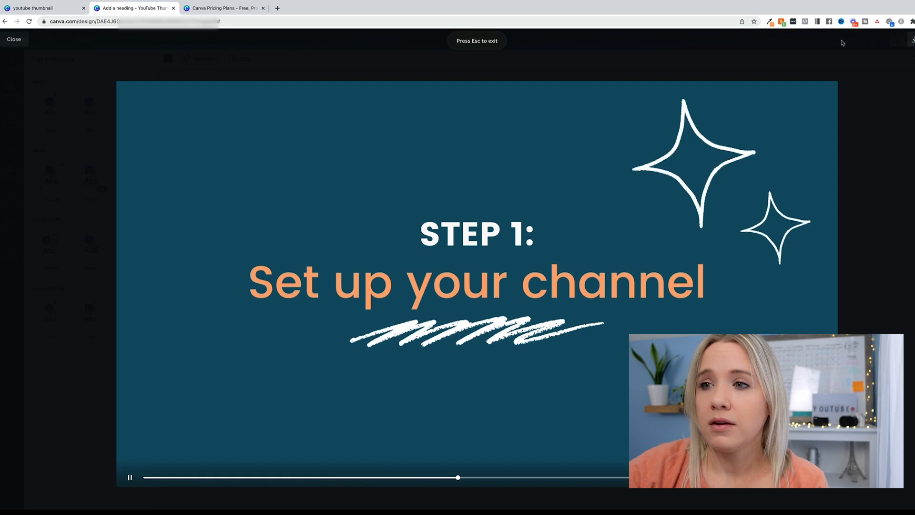
left_click(13, 39)
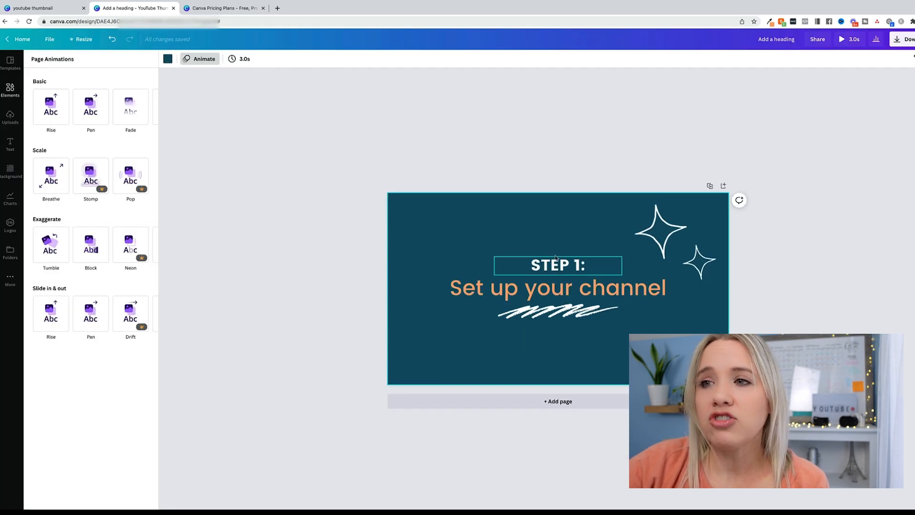
Make the white scribble underline fade in, then open the download options.
left_click(557, 287)
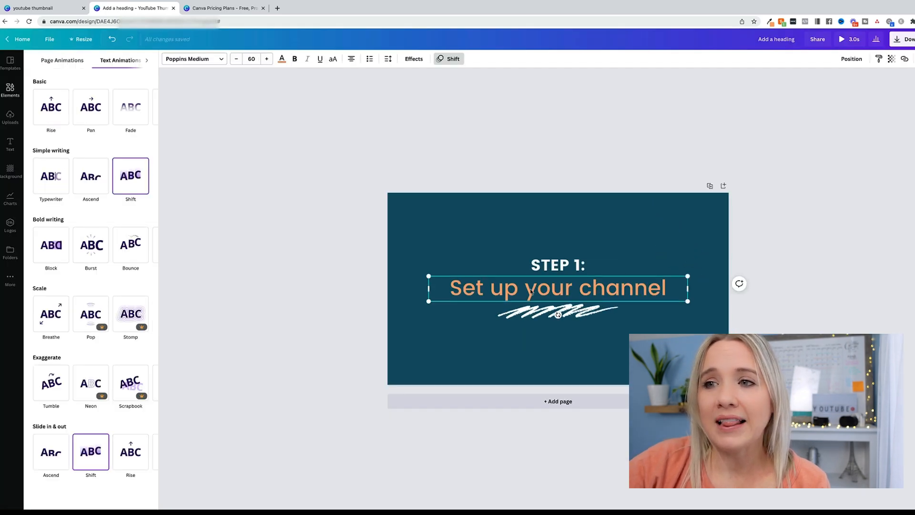
left_click(556, 311)
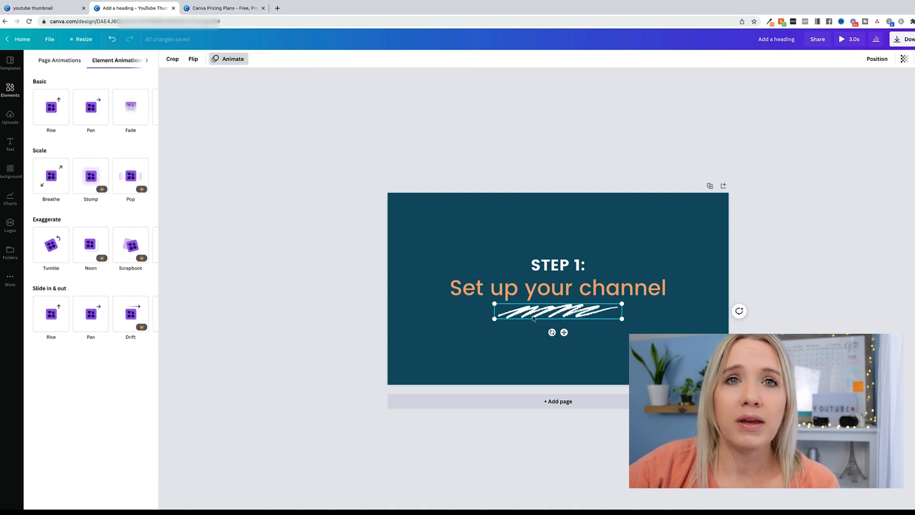
left_click(51, 107)
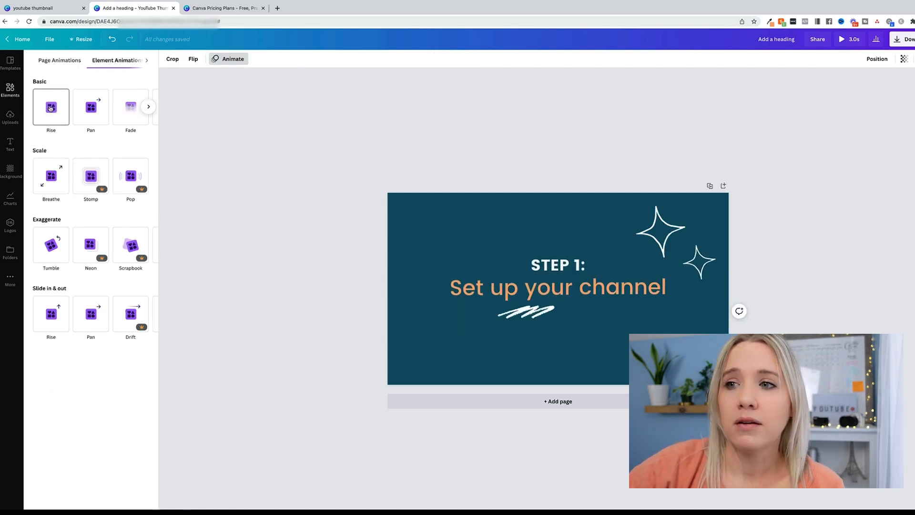
left_click(131, 106)
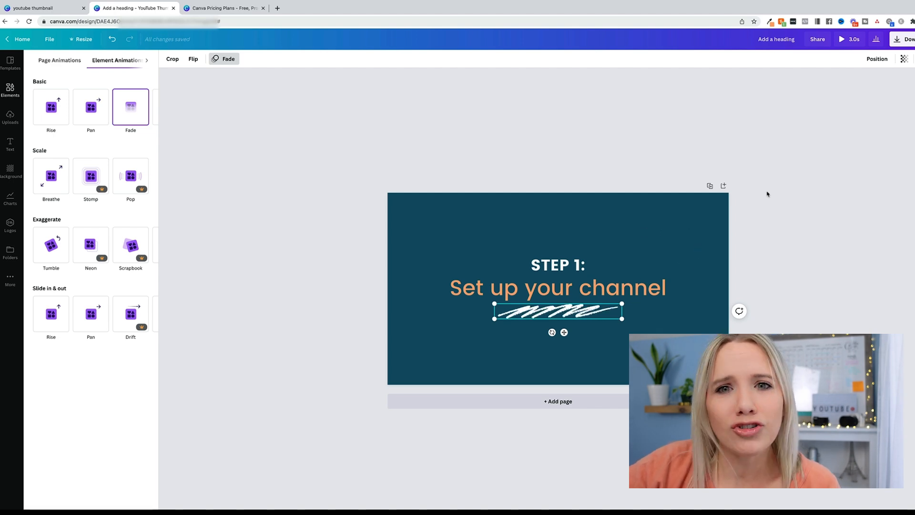
left_click(851, 39)
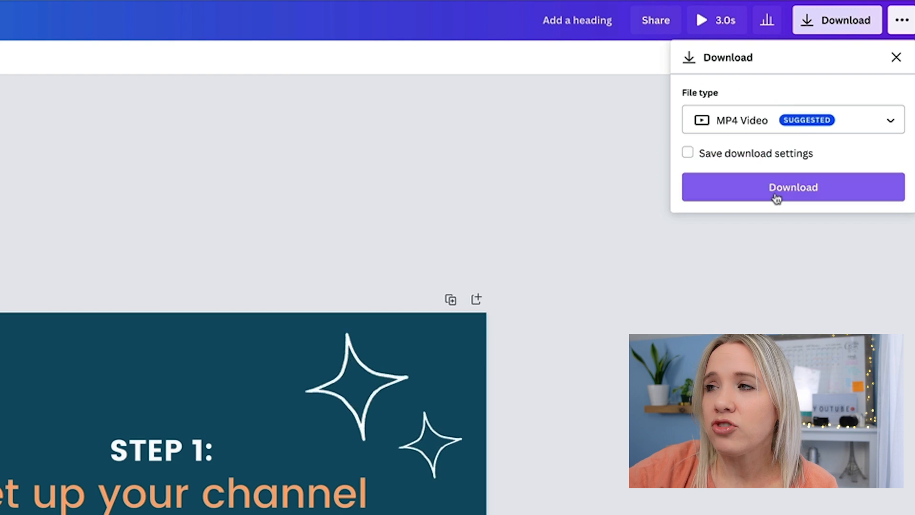
Download as video, rename the design 'YT TITLE SCREEN TEMPLATE', and view all sharing options.
left_click(793, 187)
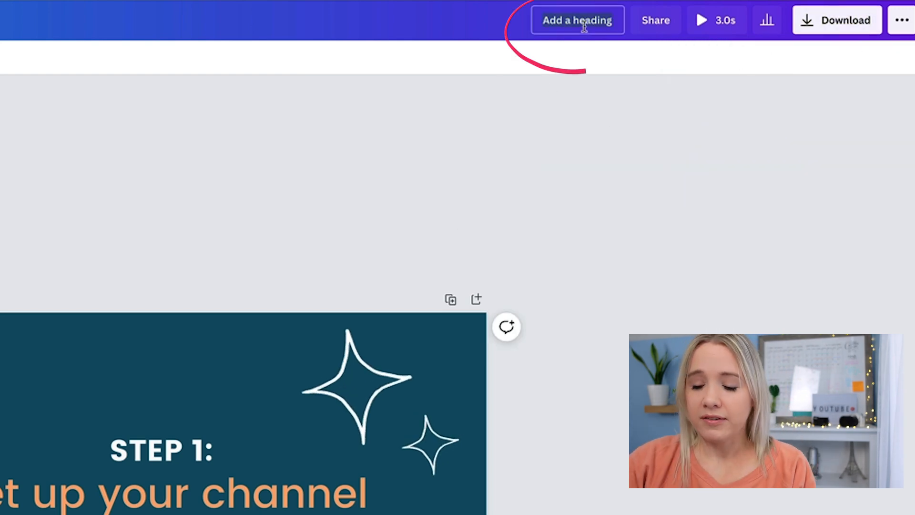
type("YT TITLE SCREEN TEMPLATE")
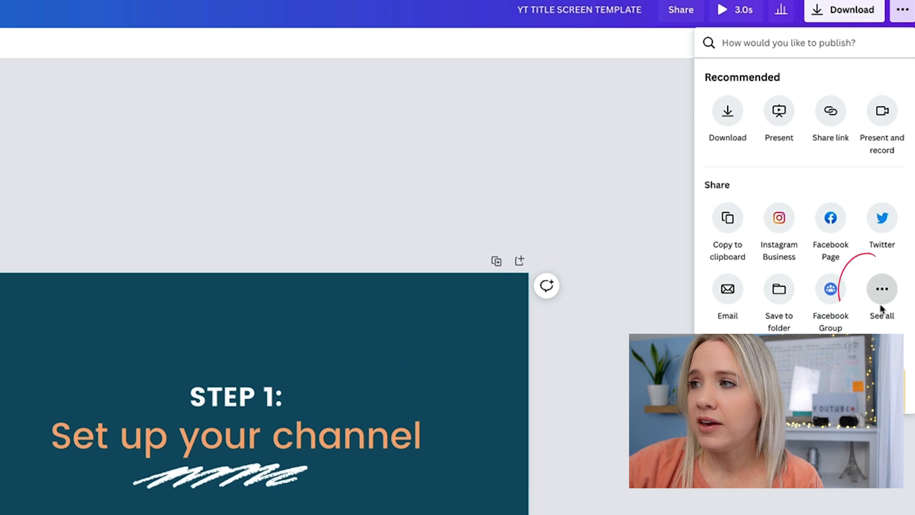
left_click(882, 289)
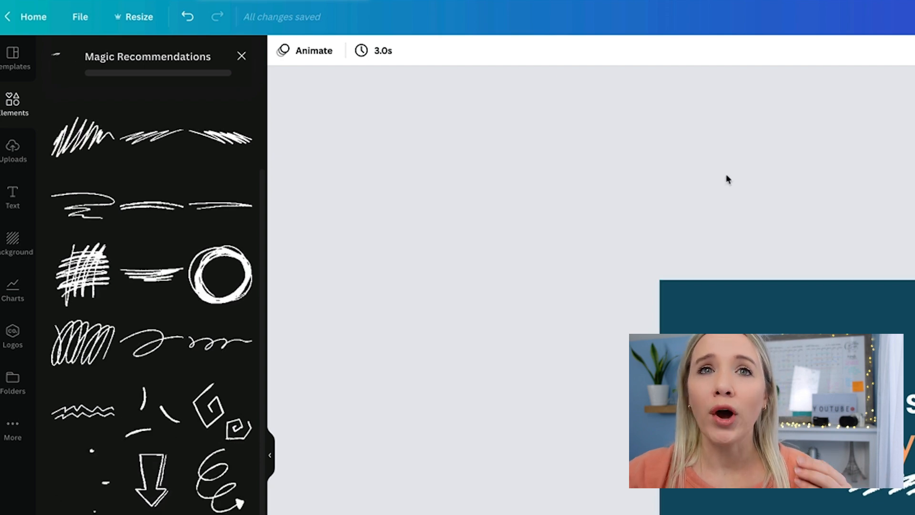
Make a copy of YT TITLE SCREEN TEMPLATE from the File menu.
left_click(80, 16)
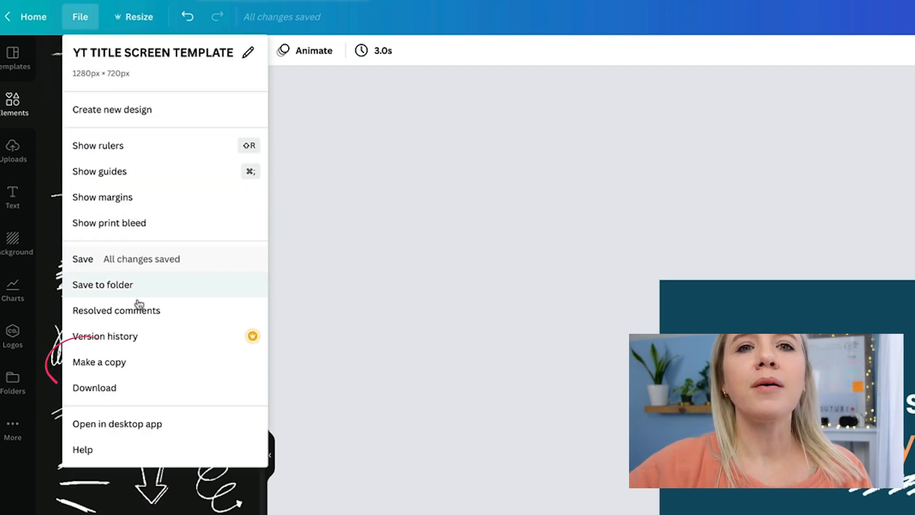
left_click(99, 362)
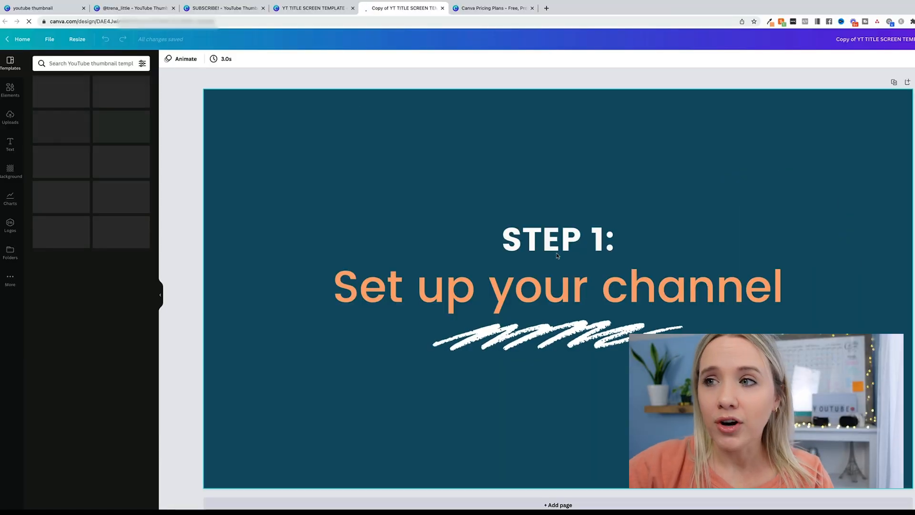
left_click(557, 239)
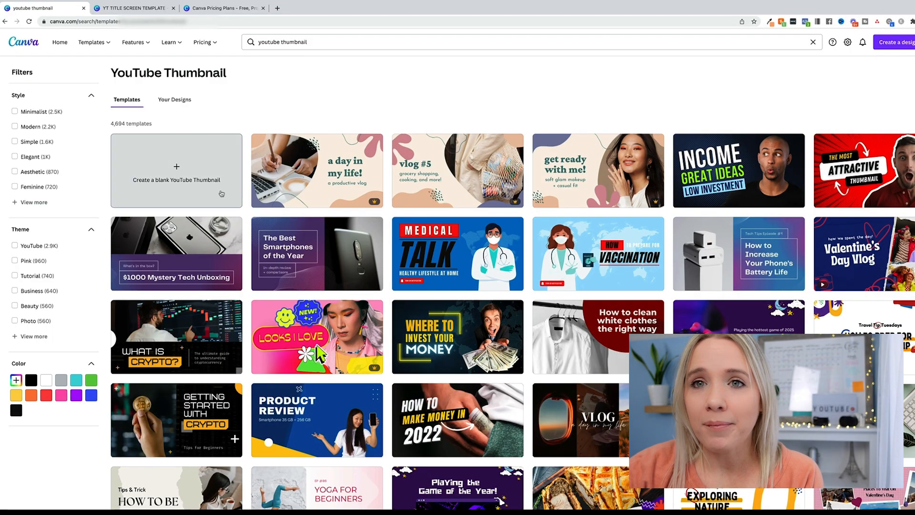
Create a blank YouTube Thumbnail, try a custom green page colour, and show the elements library.
left_click(176, 170)
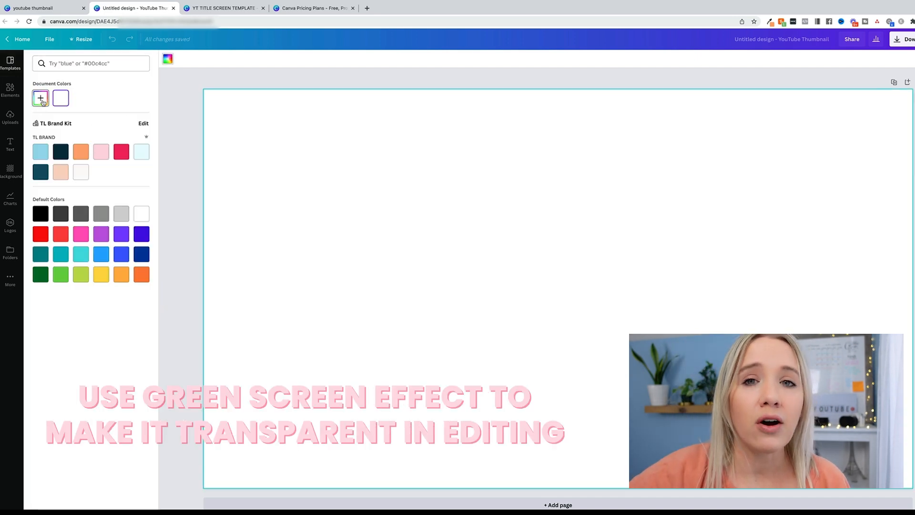
left_click(40, 98)
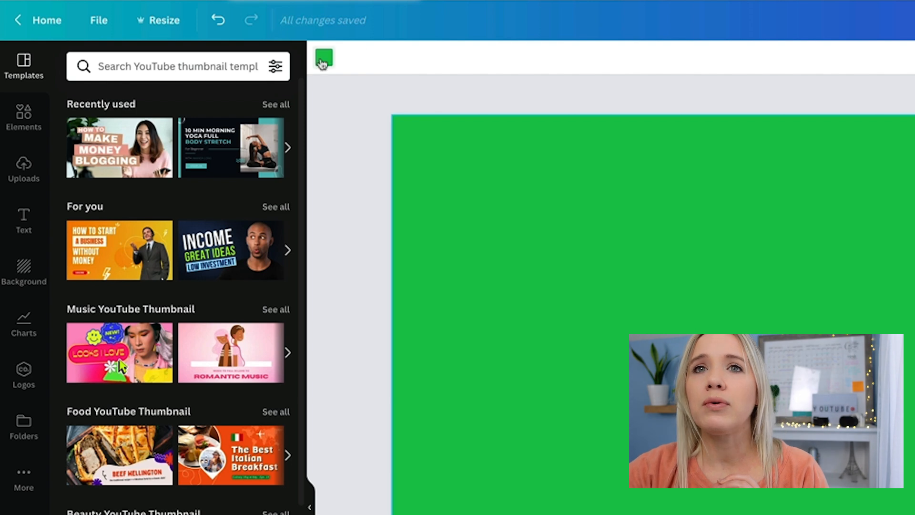
left_click(324, 58)
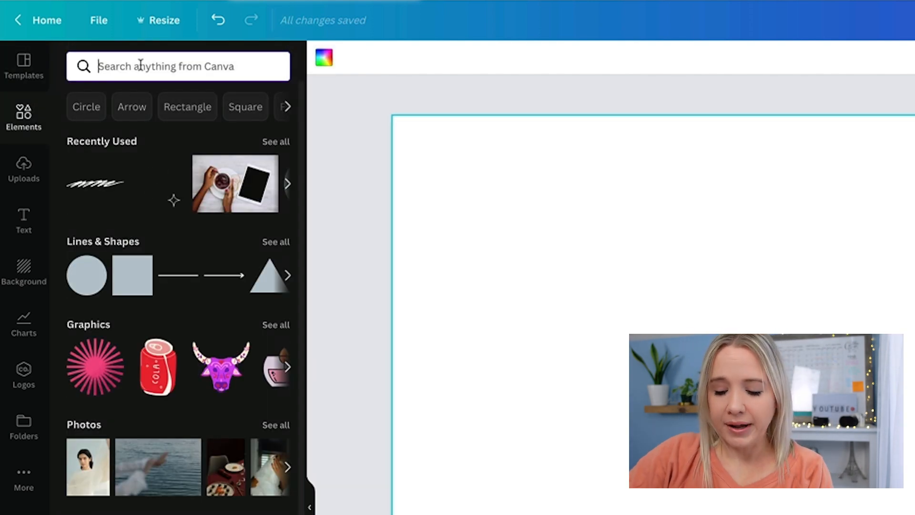
Add the pill-shaped button graphic from a 'button' search, shrink it, and place it bottom-right.
type("button")
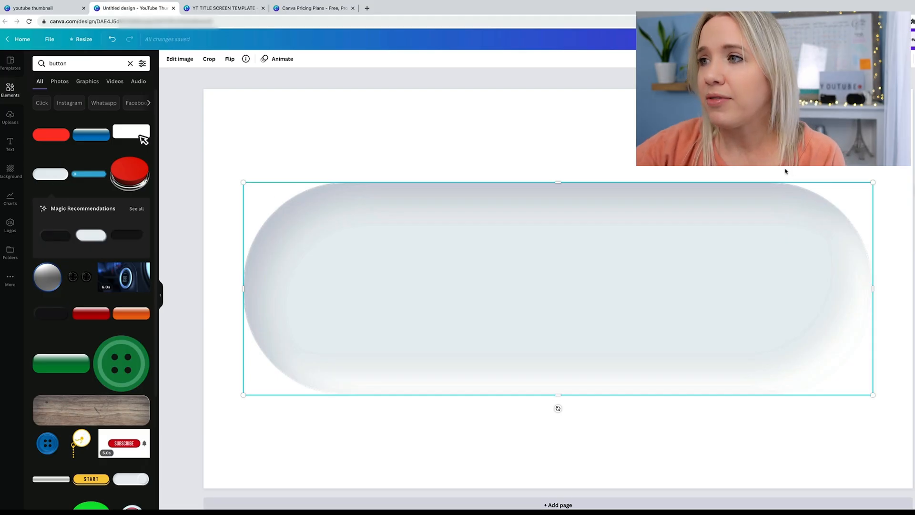
left_click_drag(873, 289, 728, 314)
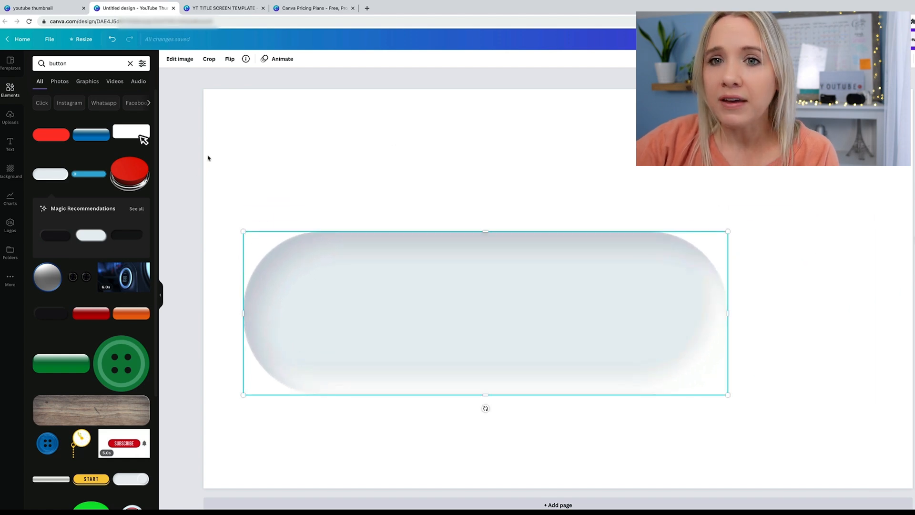
mouse_move(514, 123)
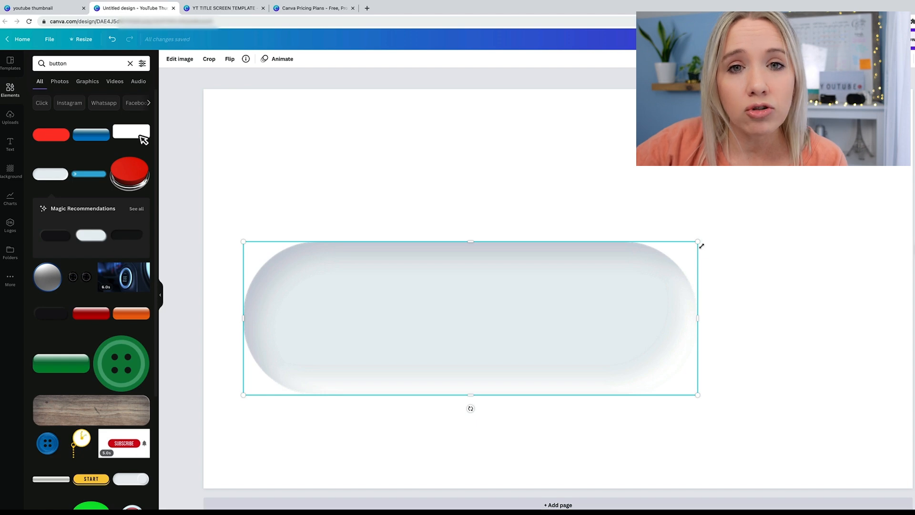
mouse_move(713, 264)
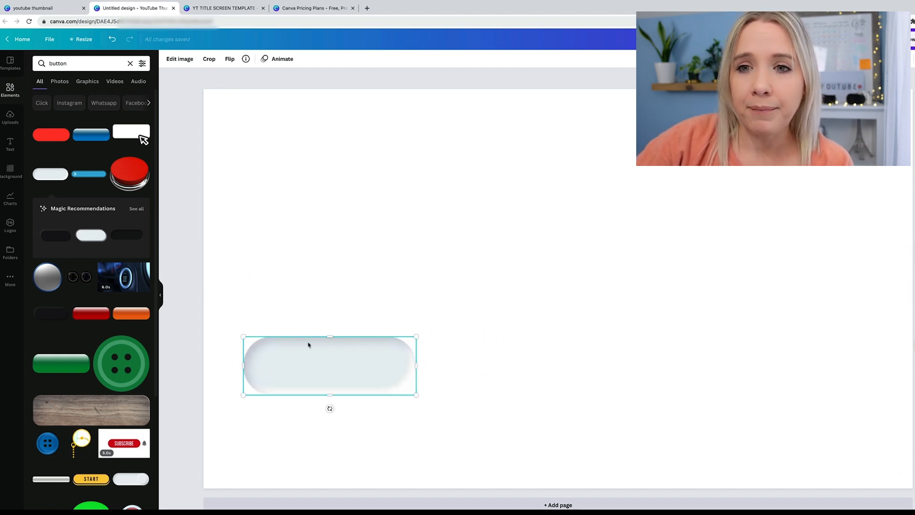
left_click_drag(330, 365, 806, 444)
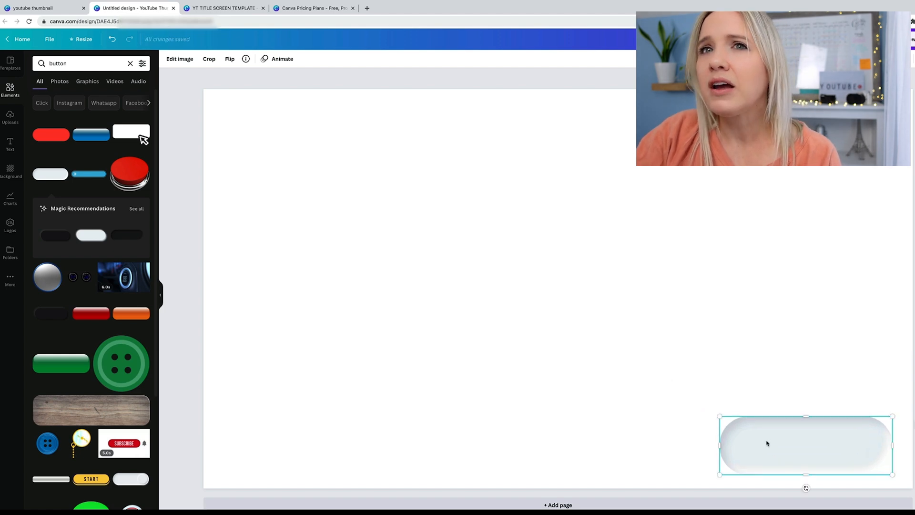
left_click(179, 58)
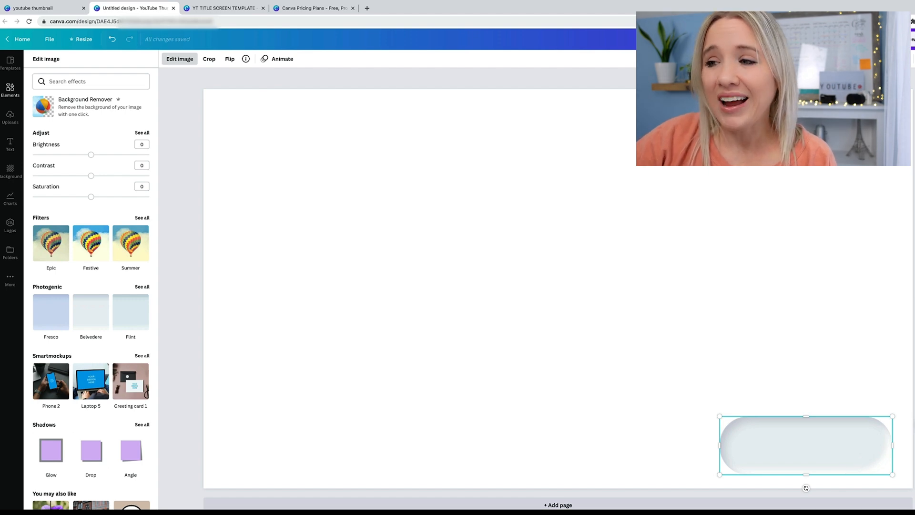
Add the rectangle button and recolour it with the brand kit palette and an outline.
type("button")
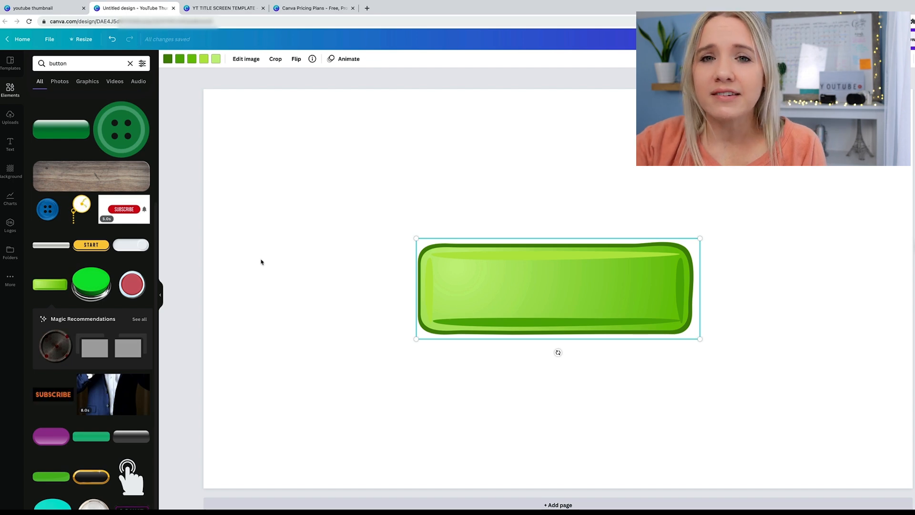
mouse_move(216, 110)
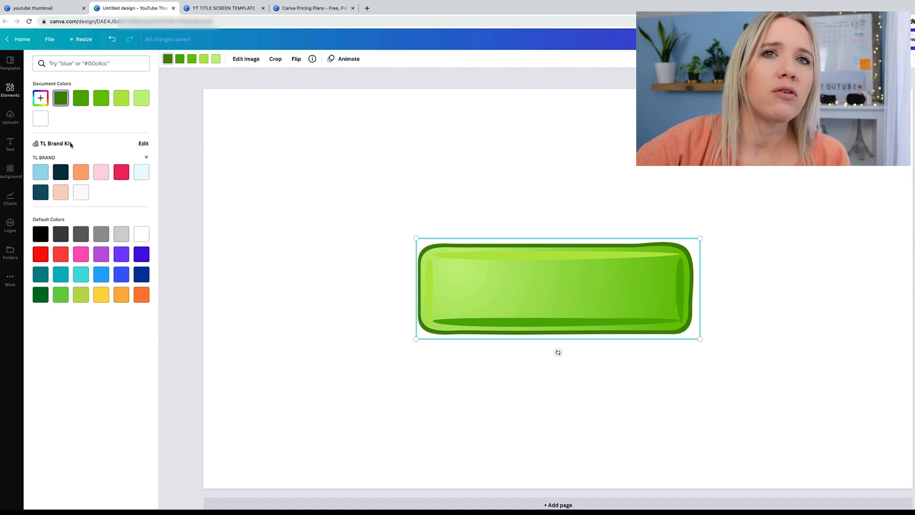
left_click(40, 97)
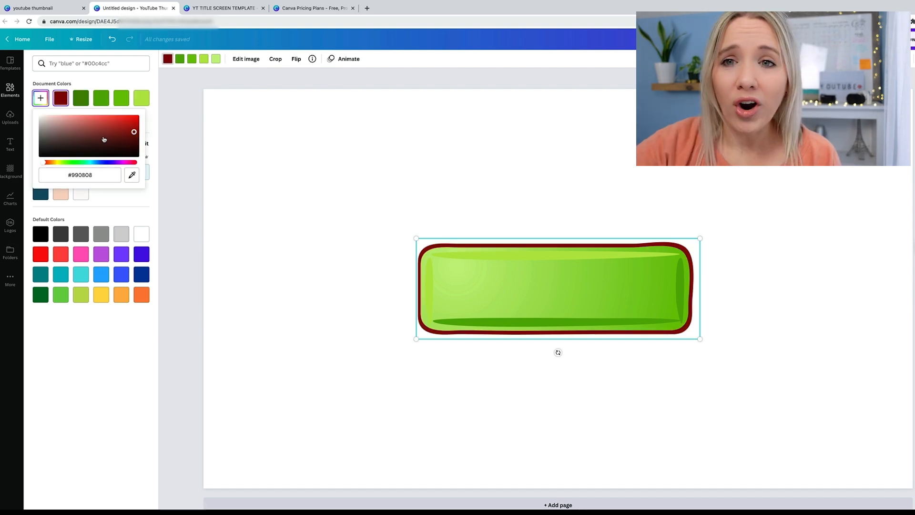
type("button")
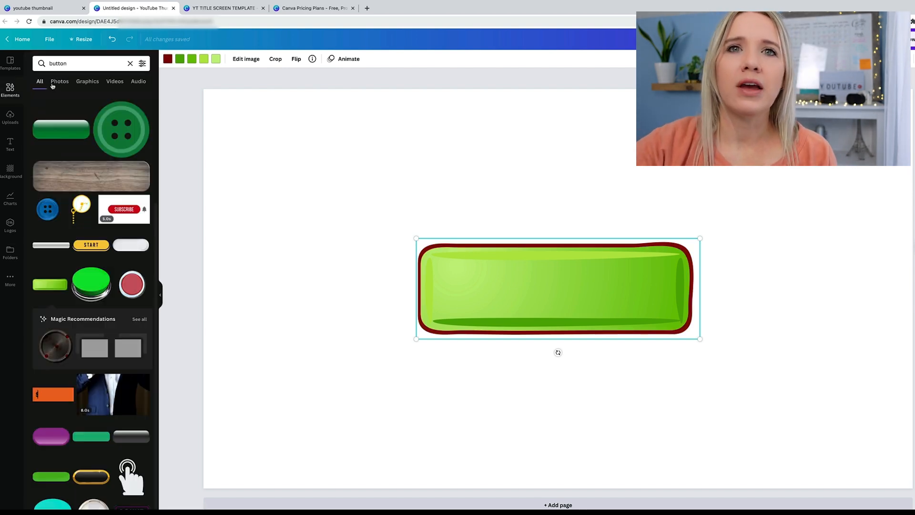
left_click(168, 58)
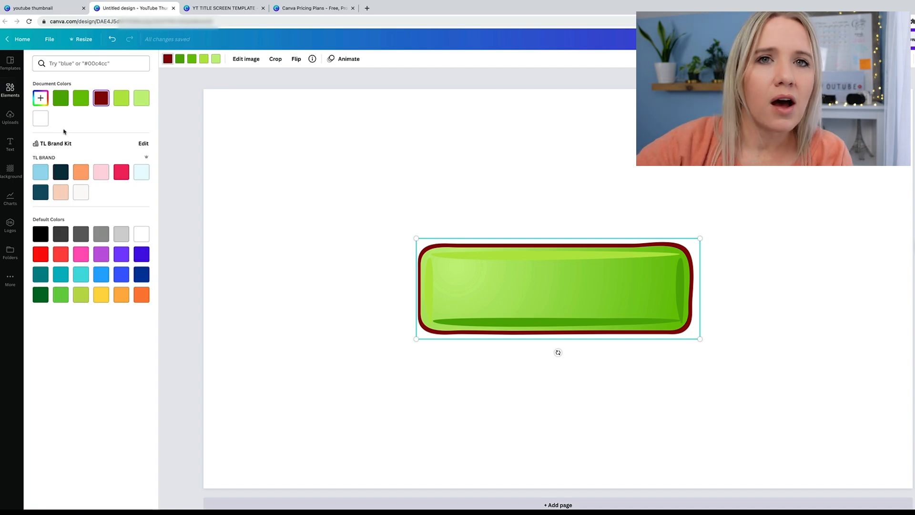
left_click(60, 172)
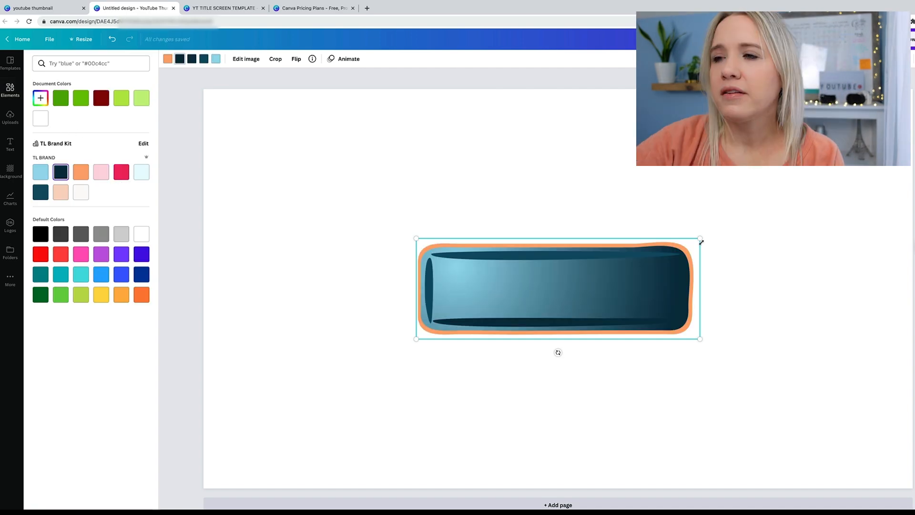
Resize the rectangle button and move it into the bottom-right corner.
left_click_drag(700, 239, 777, 211)
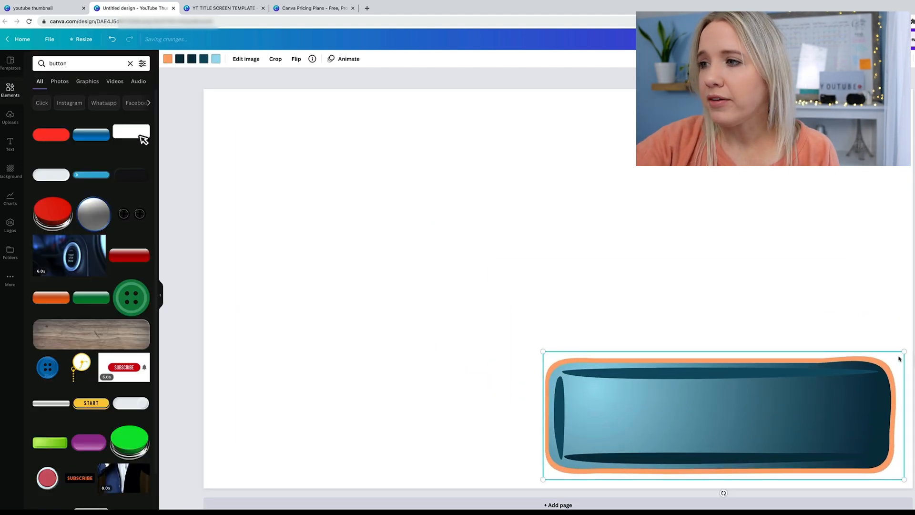
left_click_drag(904, 352, 722, 415)
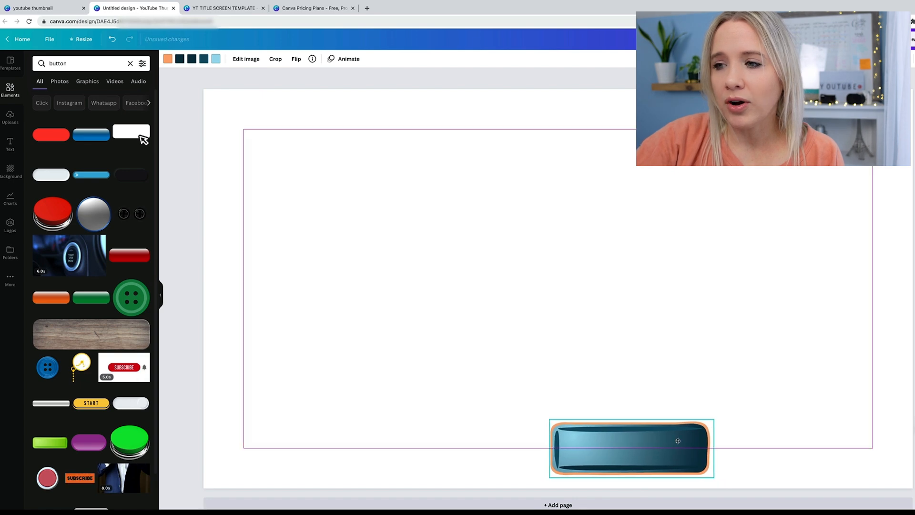
left_click_drag(631, 448, 821, 453)
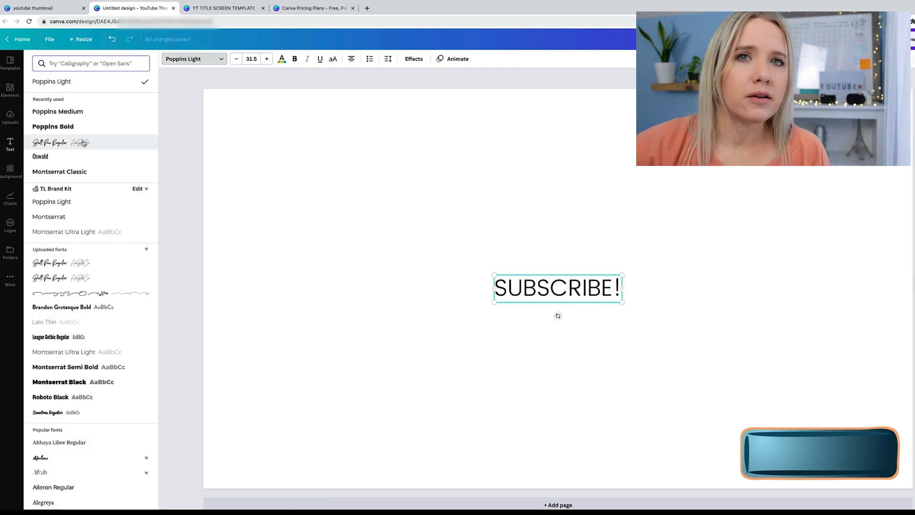
Make the SUBSCRIBE! text bold, then select the button graphic.
left_click(281, 59)
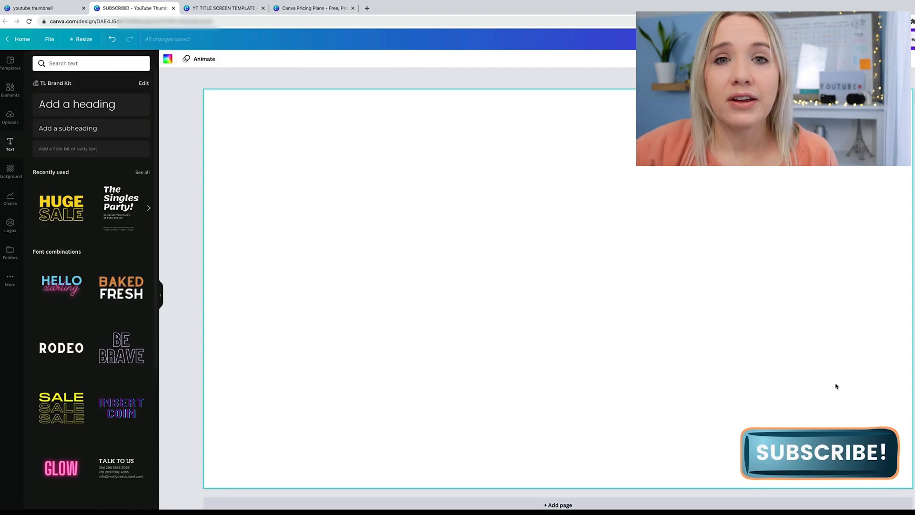
left_click(819, 452)
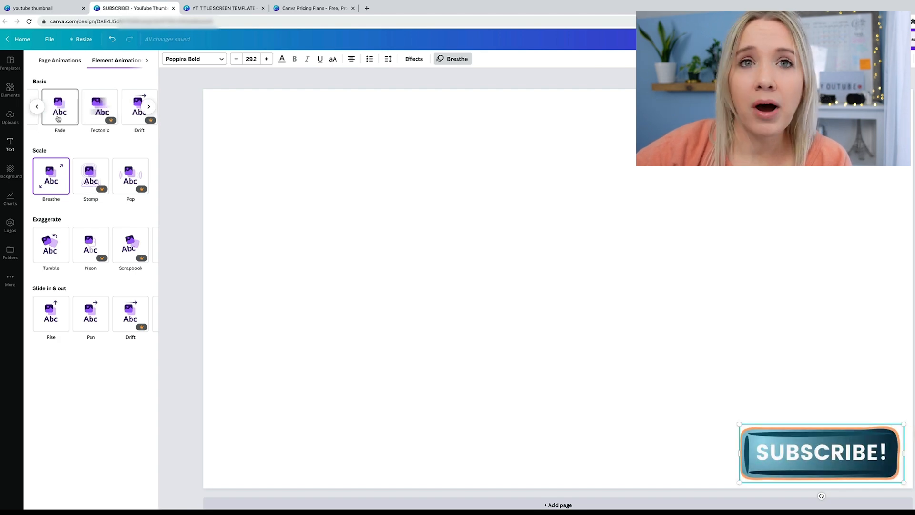
Give the button a Breathe animation, set page timing to 5.0s, and play the preview.
left_click(91, 314)
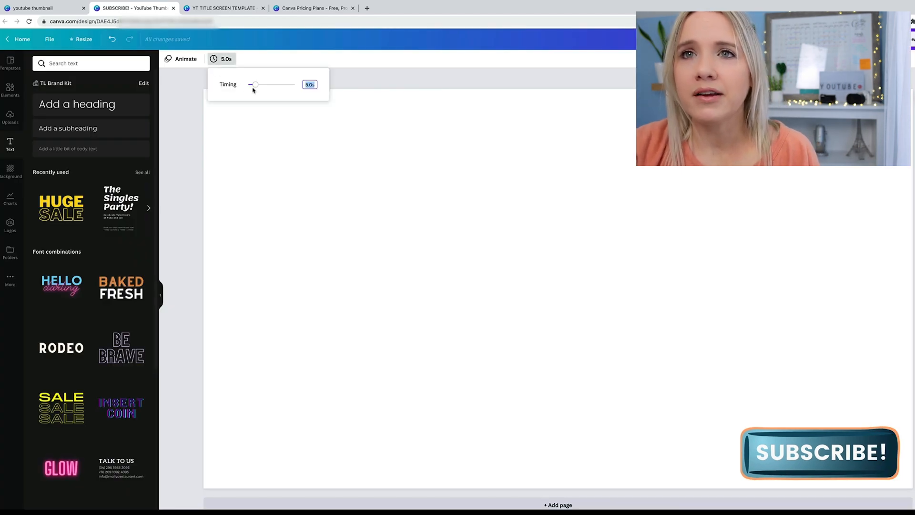
left_click_drag(256, 84, 251, 84)
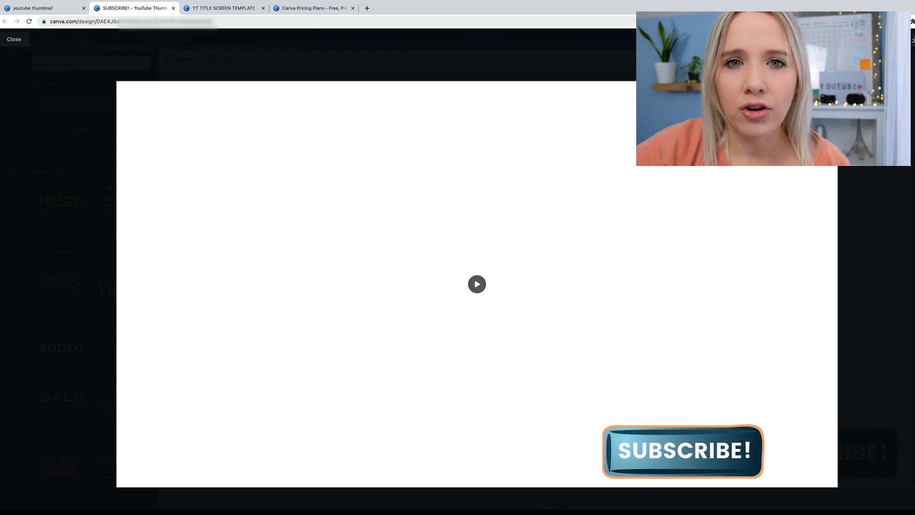
left_click(13, 39)
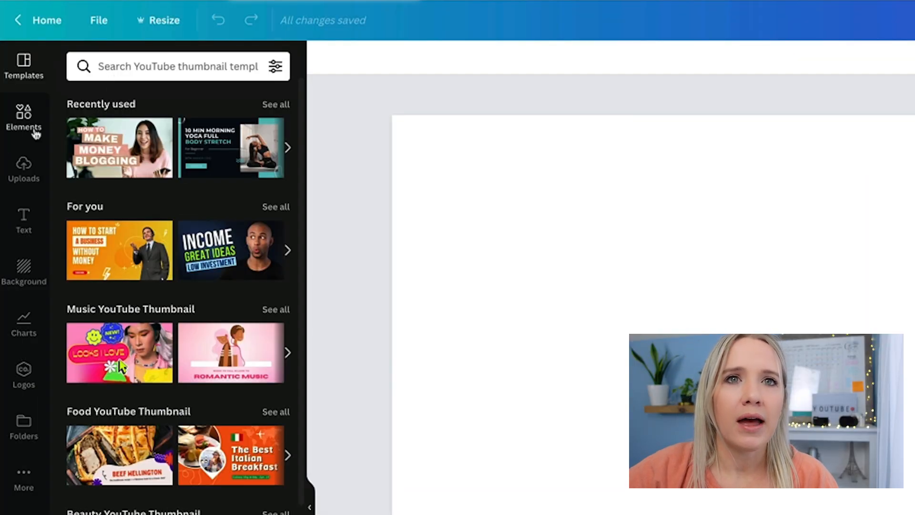
Add the gradient Instagram logo from an 'instagram' search and move it bottom-left.
left_click(175, 66)
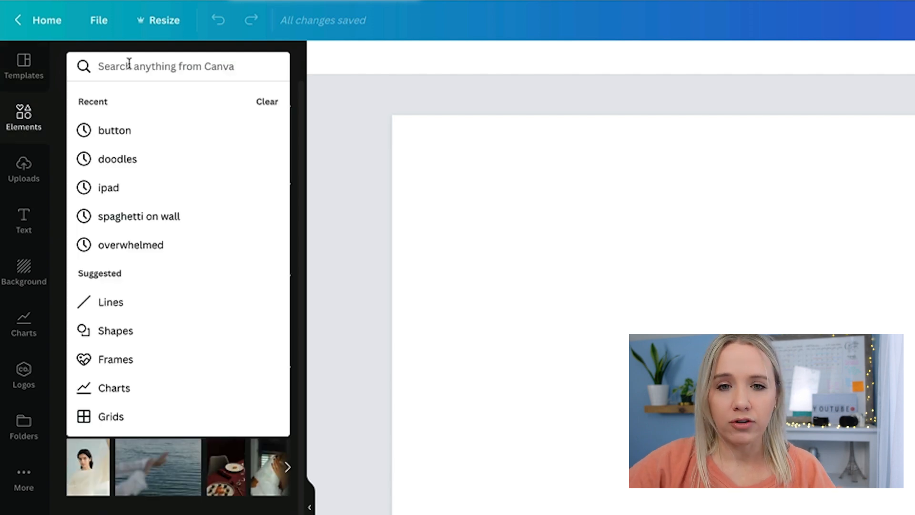
type("instagram")
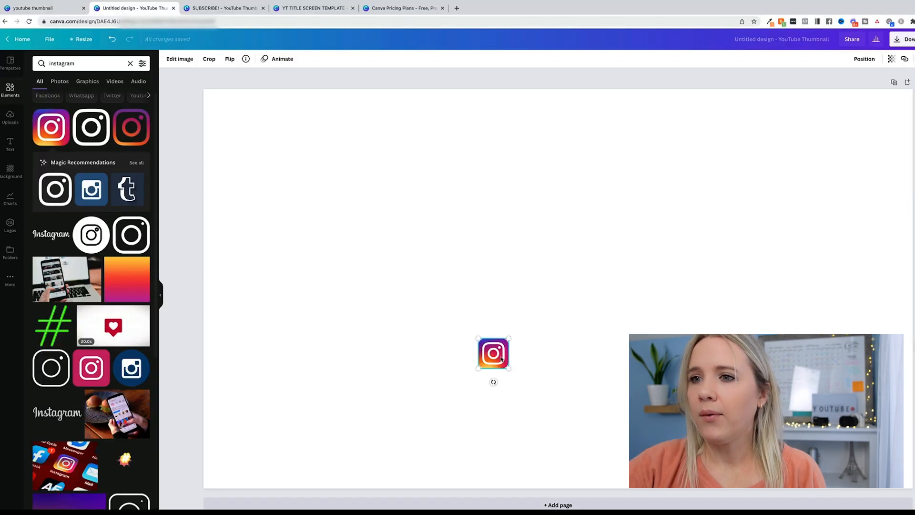
left_click_drag(493, 353, 234, 442)
type("@")
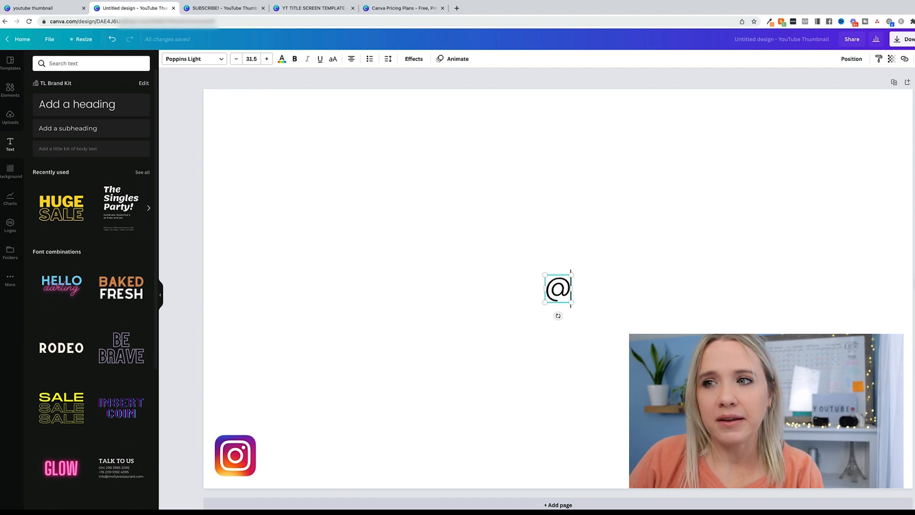
Add handle 'trena_little' in Poppins Bold brand navy beside the Instagram logo.
type("trena_little")
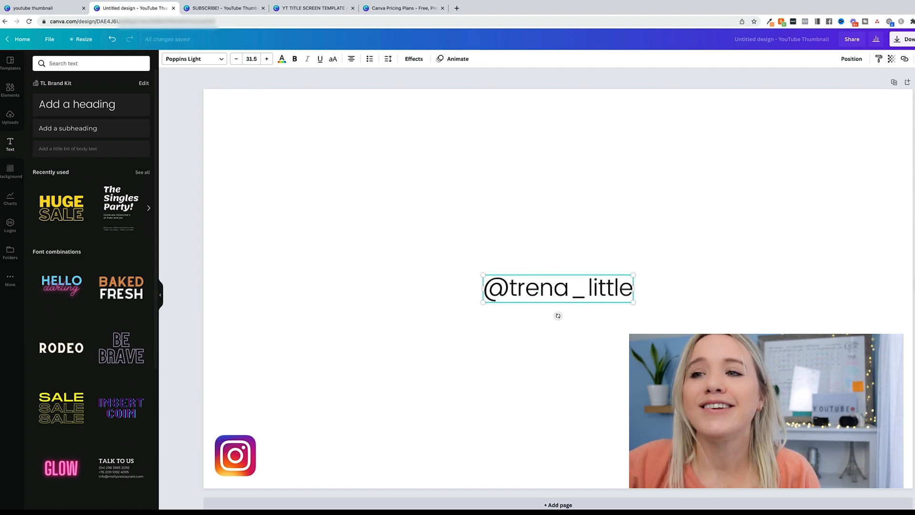
left_click(194, 58)
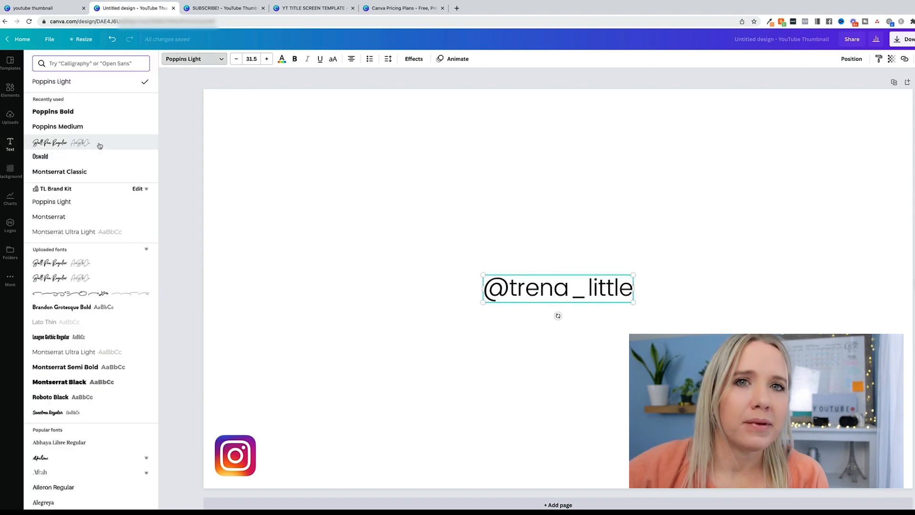
left_click(53, 112)
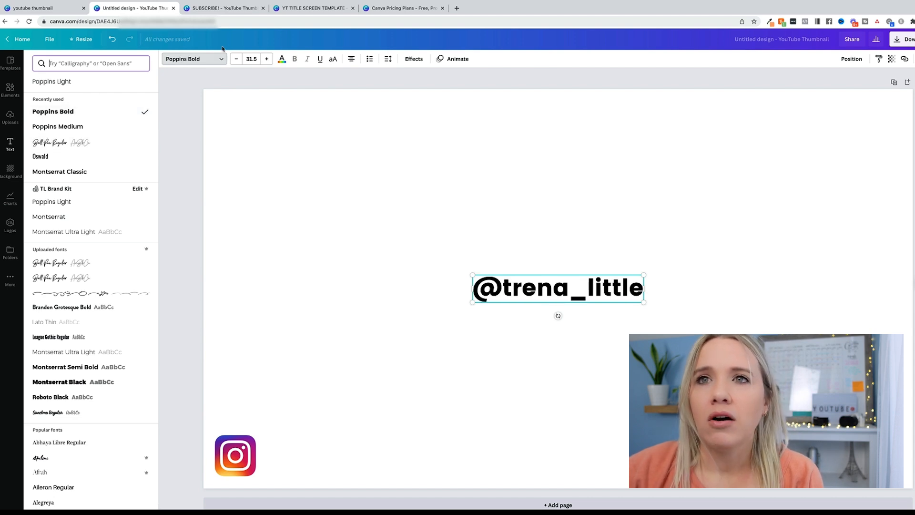
left_click(281, 58)
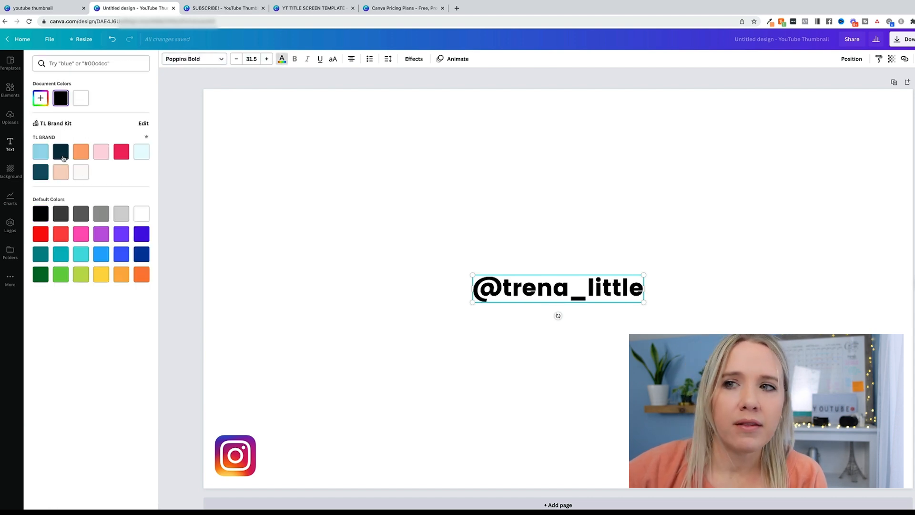
left_click(60, 151)
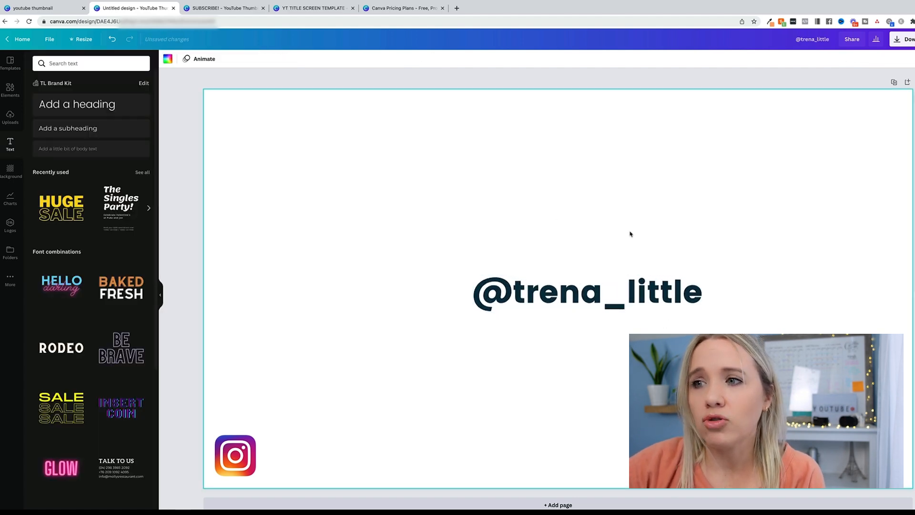
left_click_drag(587, 292, 397, 444)
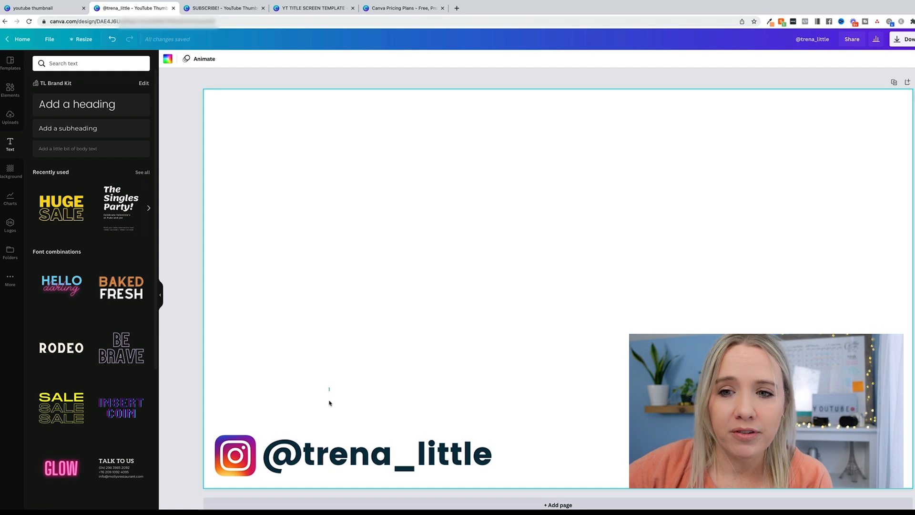
left_click(377, 455)
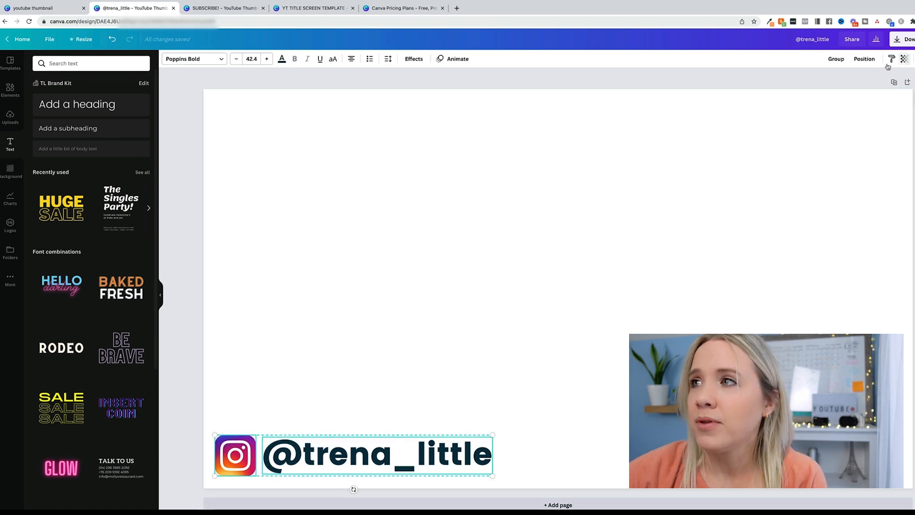